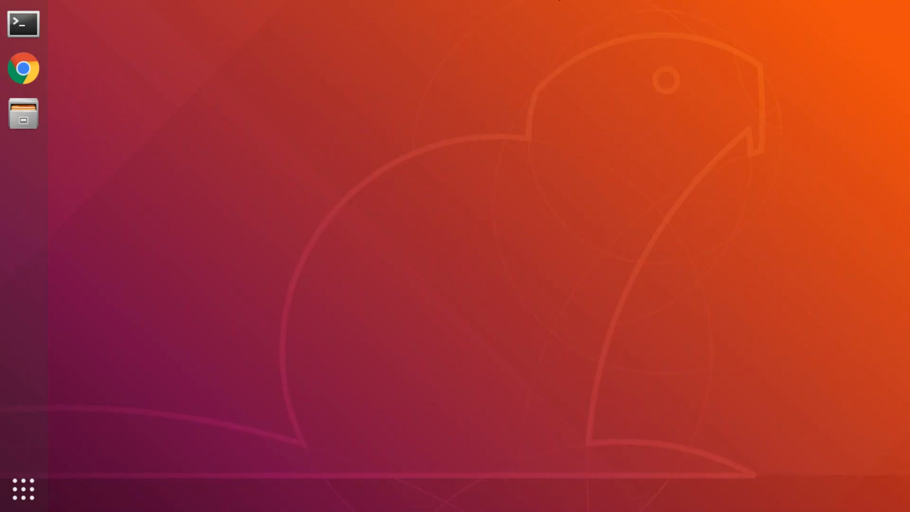
mouse_move(547, 181)
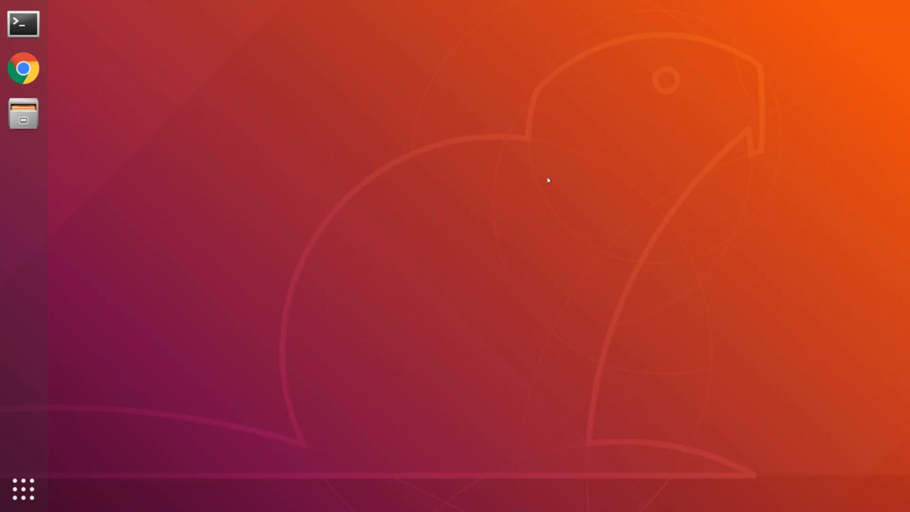
mouse_move(22, 67)
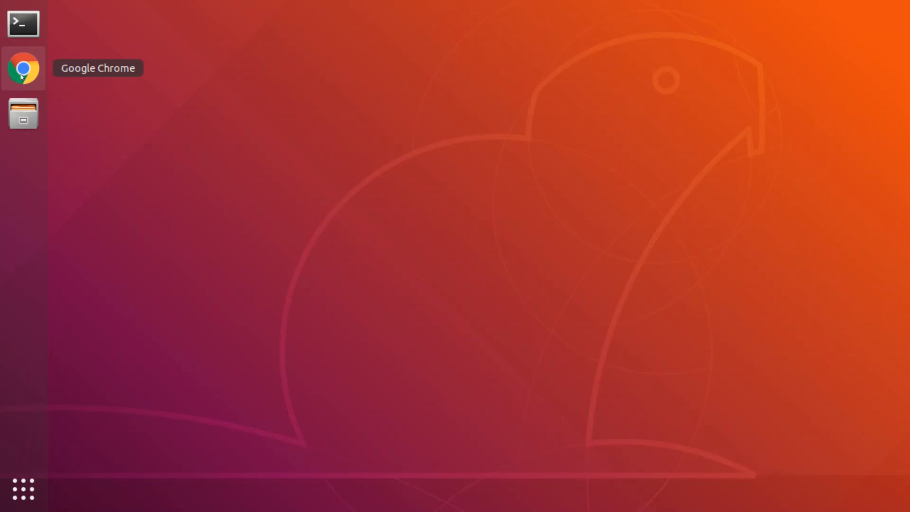
mouse_move(251, 315)
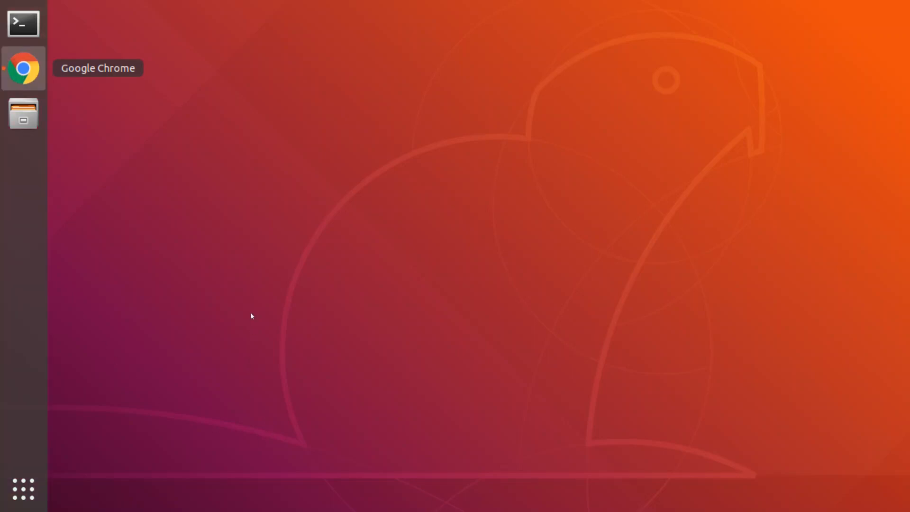
In Chrome, open docs.haskellstack.org and highlight the 'How to install' wget command
left_click(23, 68)
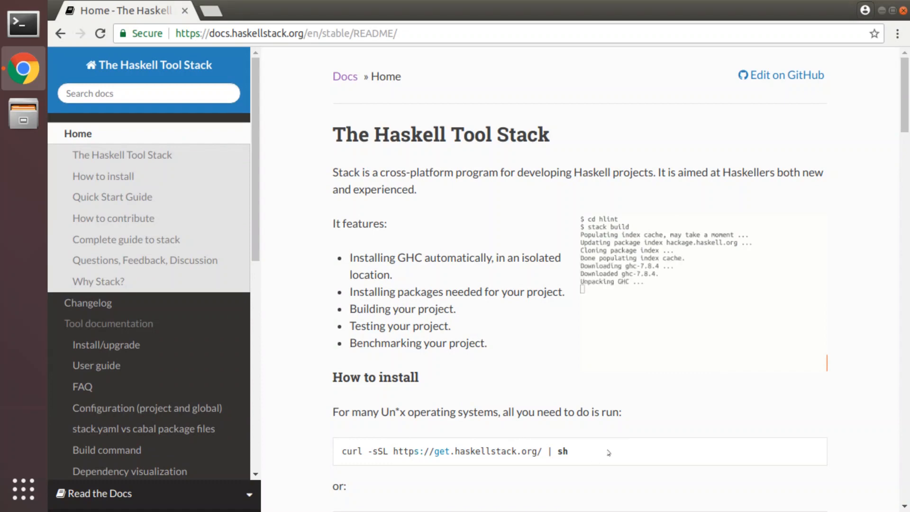
left_click_drag(332, 372, 482, 412)
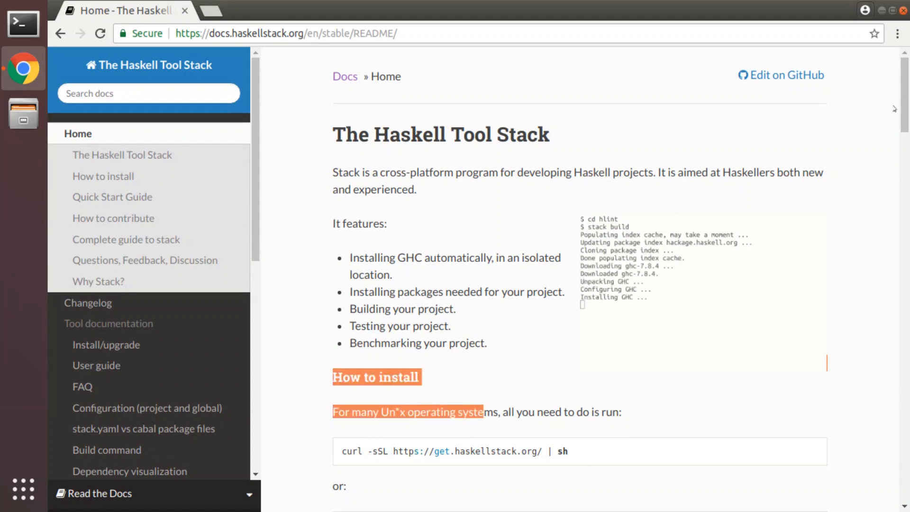
scroll("down", 3)
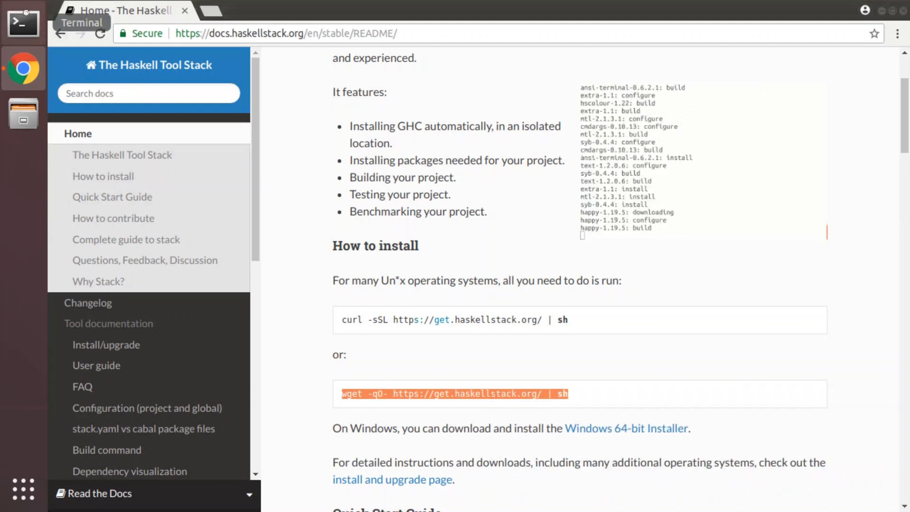
left_click(22, 21)
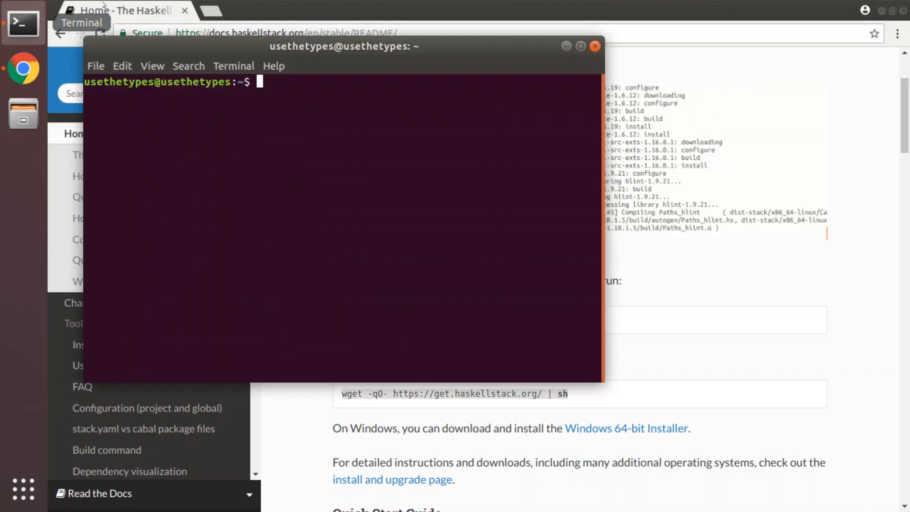
type("wget -qO- https://get.haskellstack.org/ | sh")
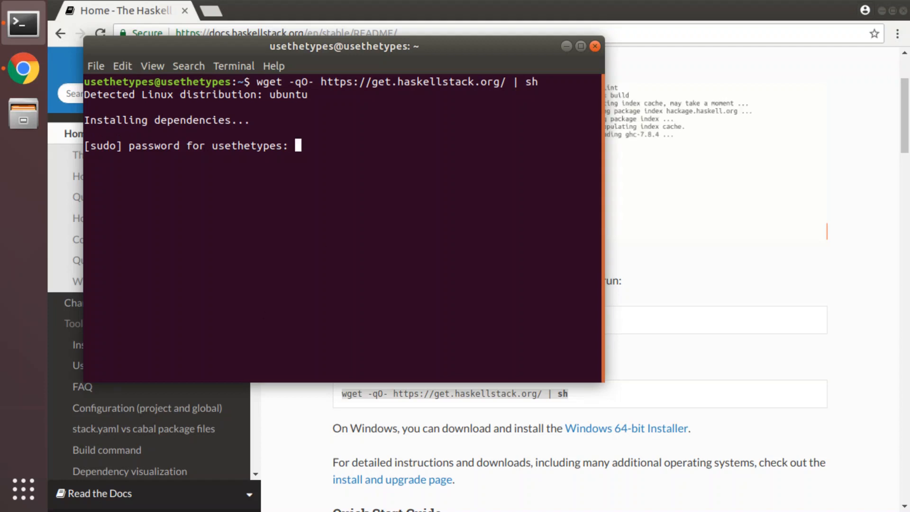
key("Return")
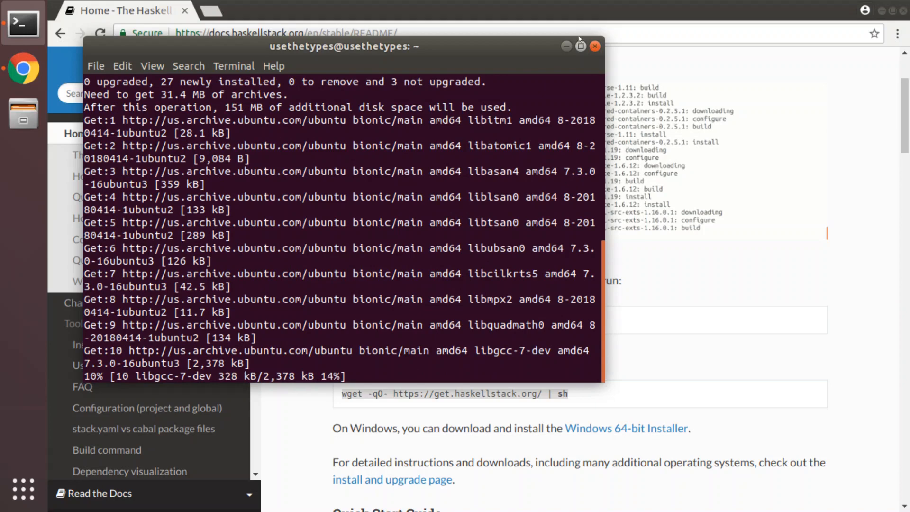
Maximize the terminal window while the Stack installer finishes
left_click(580, 46)
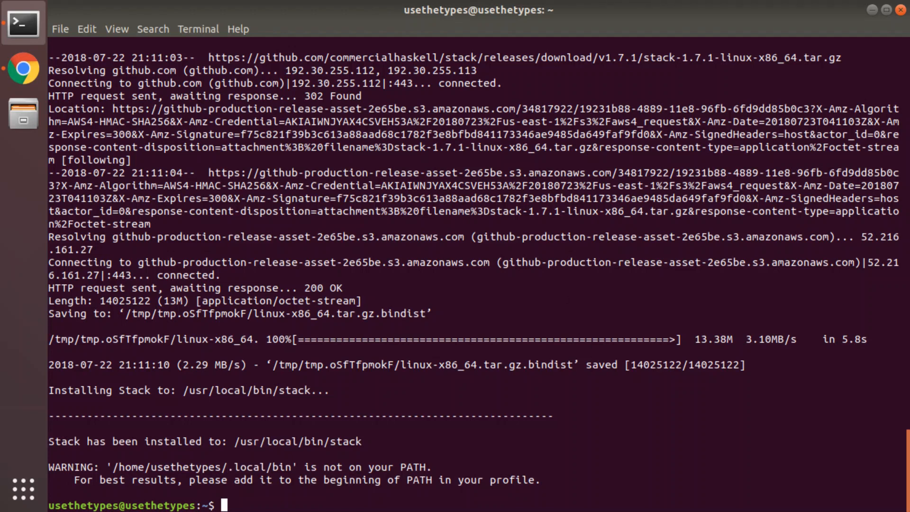
Create the $HOME/.local/bin directory with mkdir
type("mkdir")
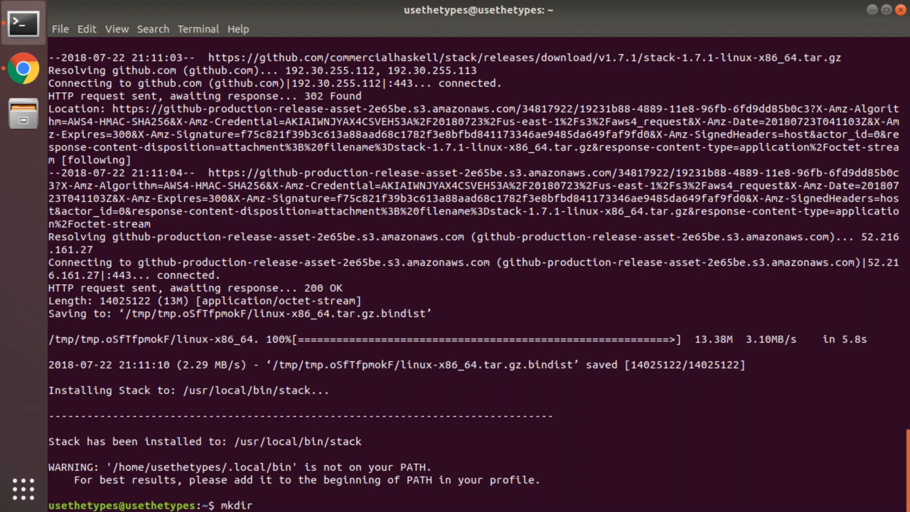
type("$HOME/")
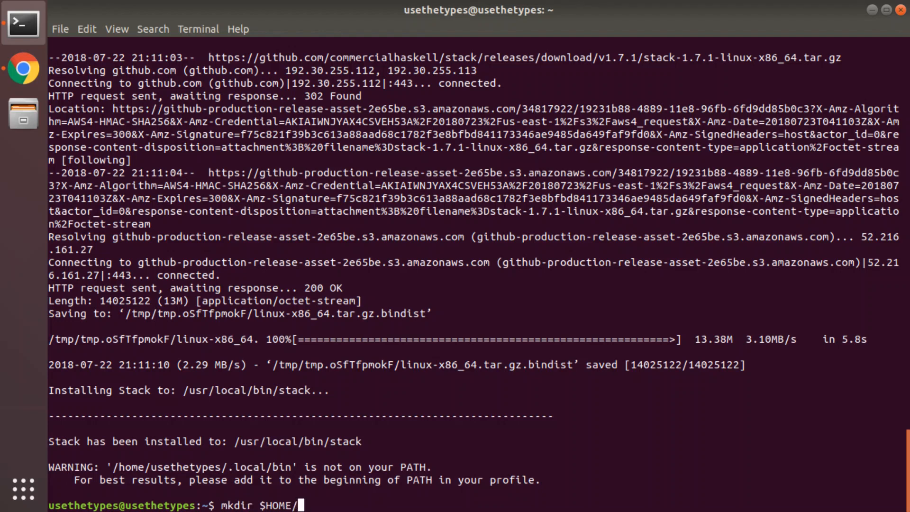
type(".local/bin")
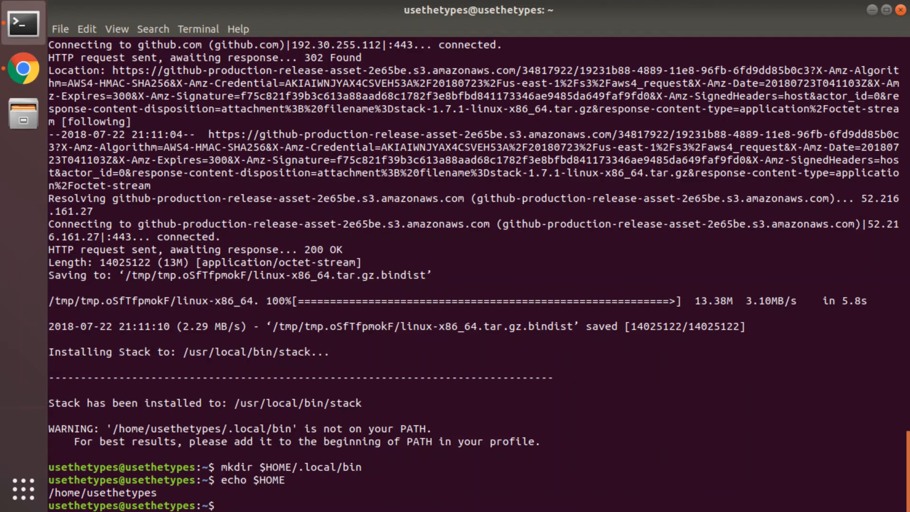
Append 'export PATH=$HOME/.local/bin:$PATH' to ~/.bashrc
type("echo 'export")
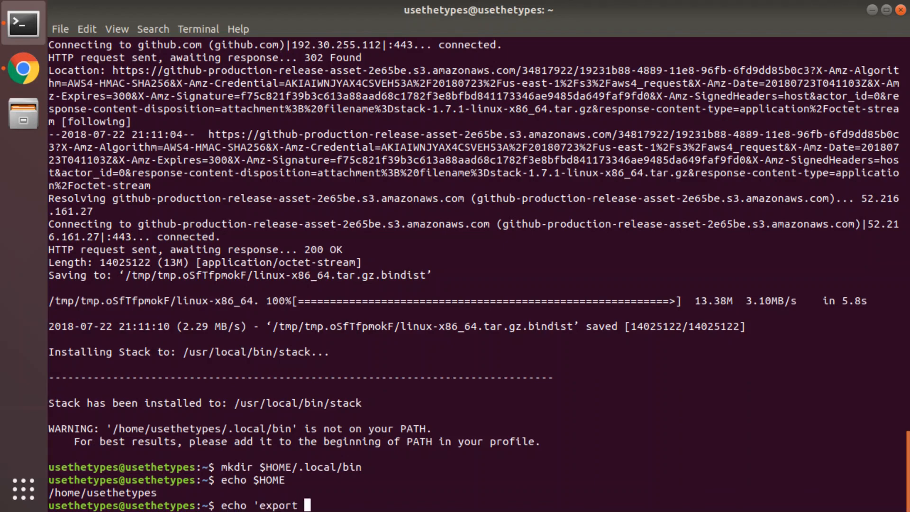
type("PATH=$H")
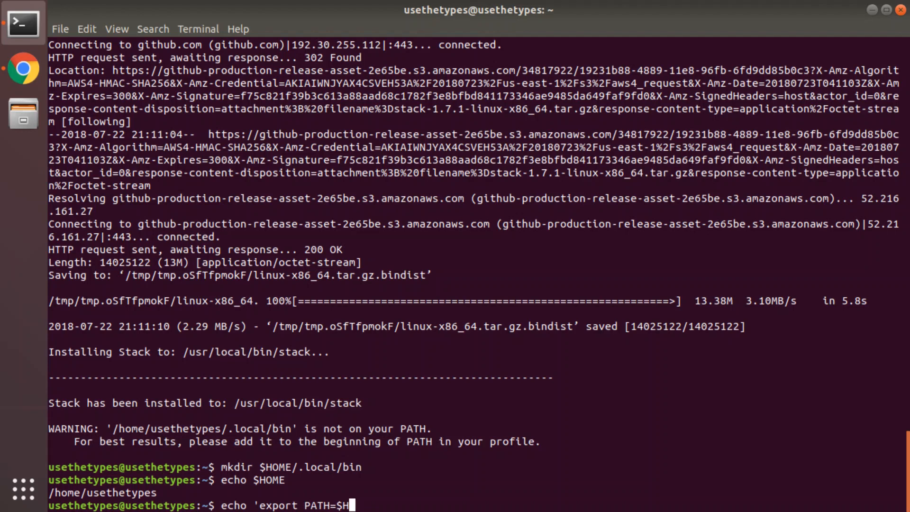
type("OME/.")
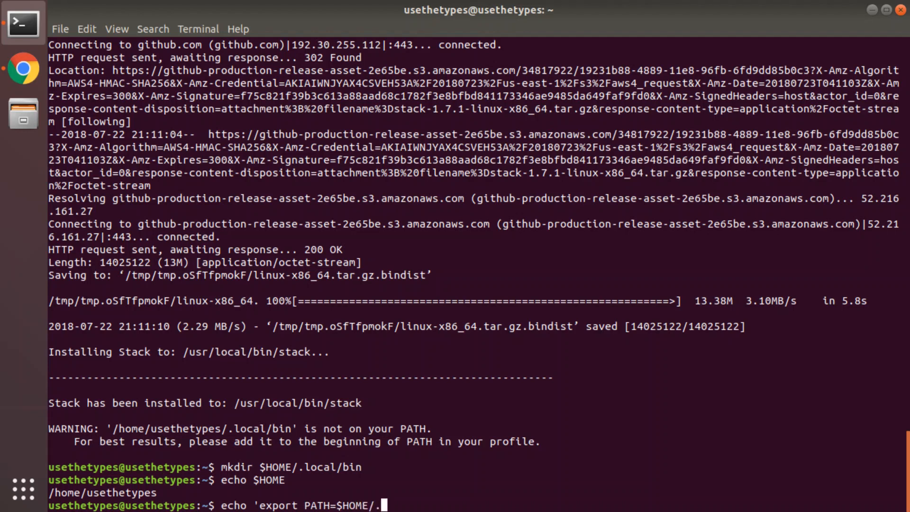
type(".local/bin")
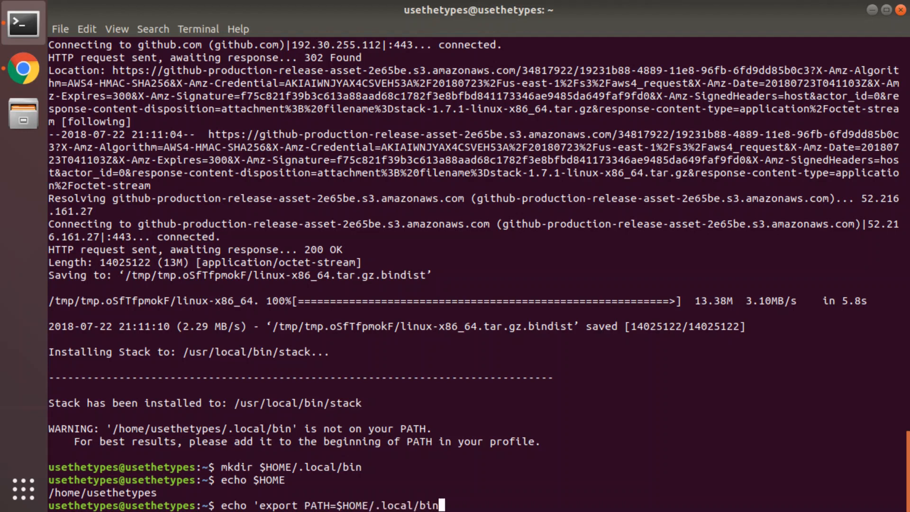
type(":$PAT")
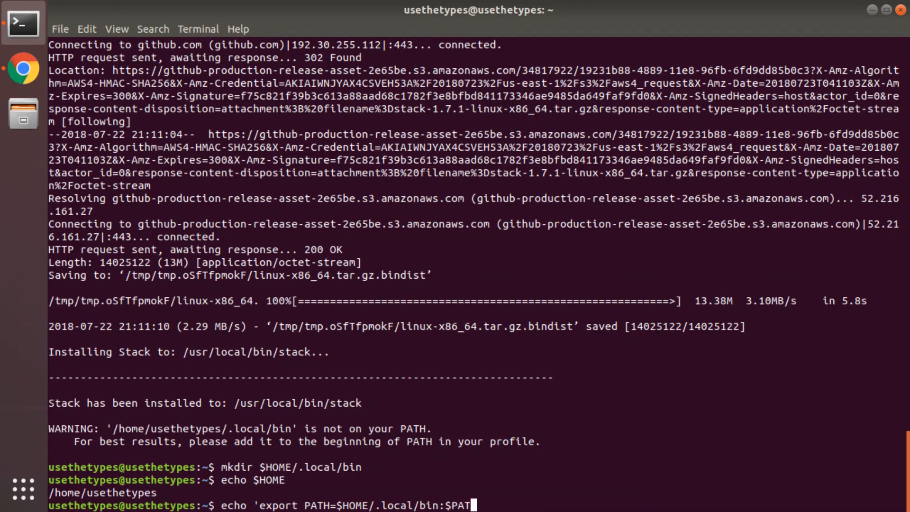
type("H'")
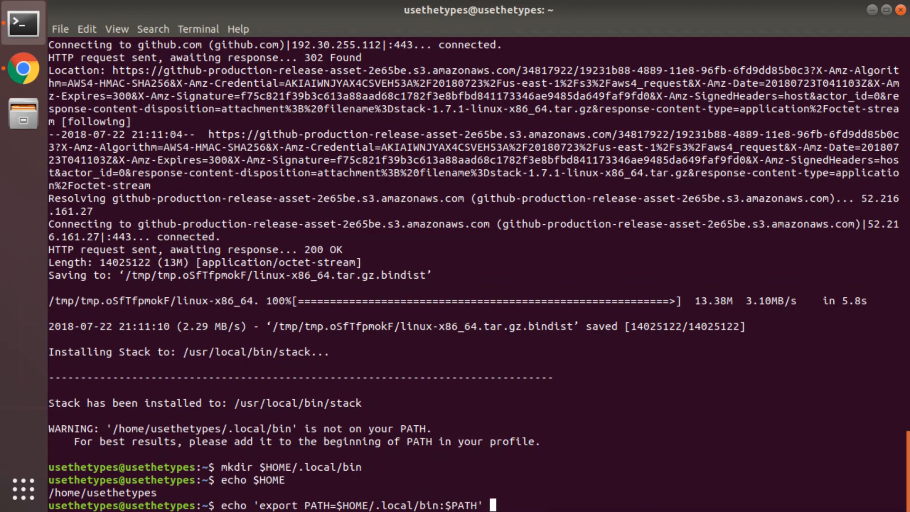
type(">> /")
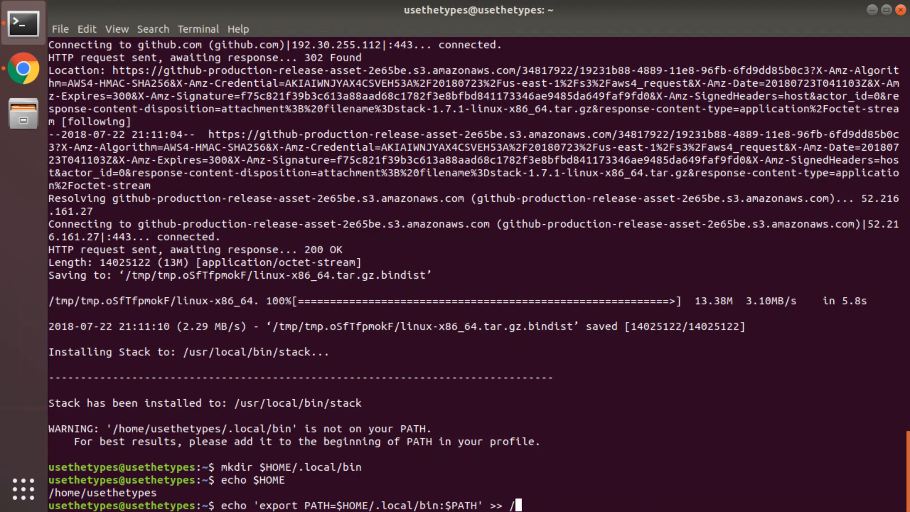
type("~/.bashrc")
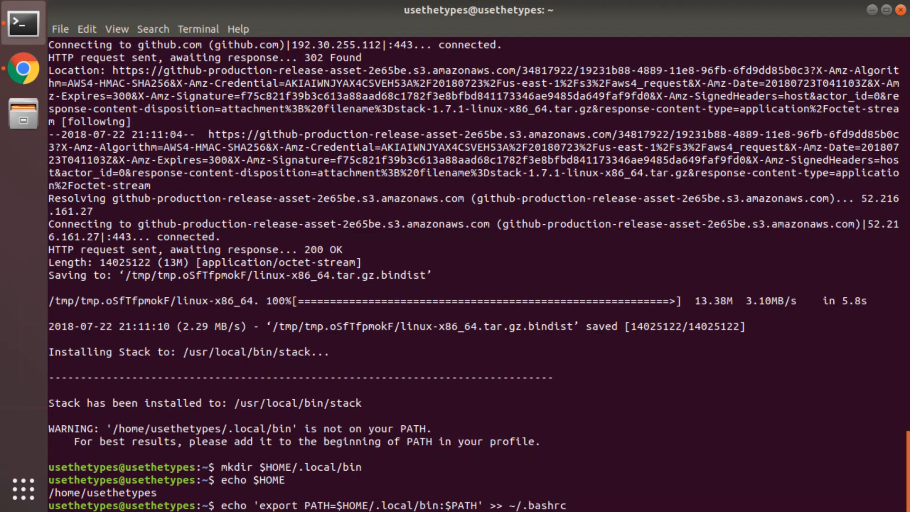
key("Return")
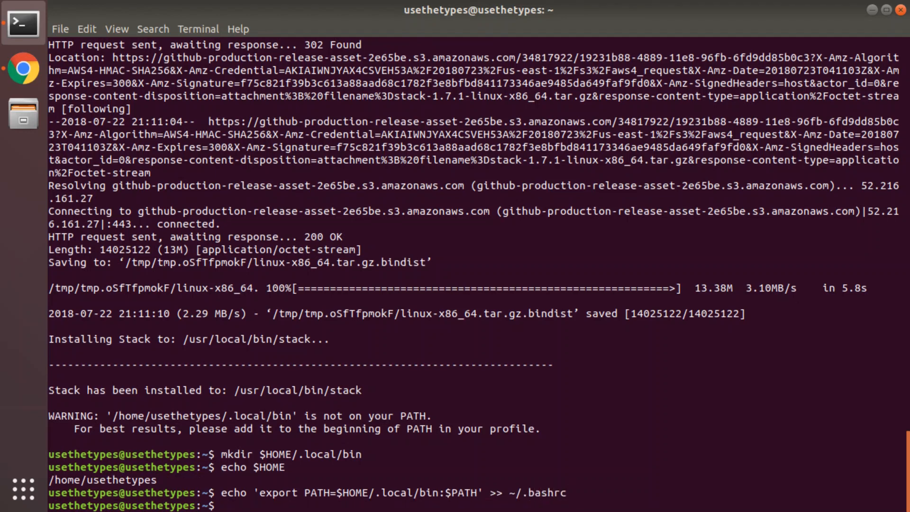
Echo the current PATH and exit the terminal
type("e")
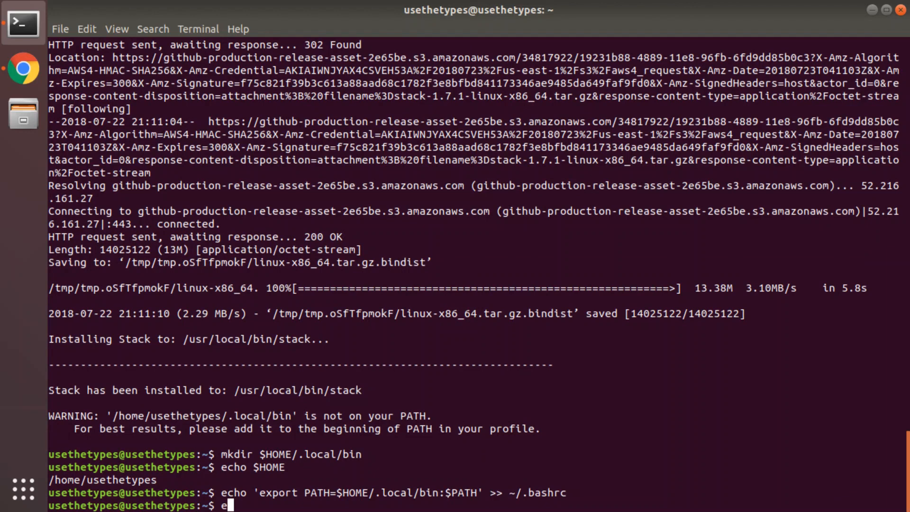
type("cho $PATH")
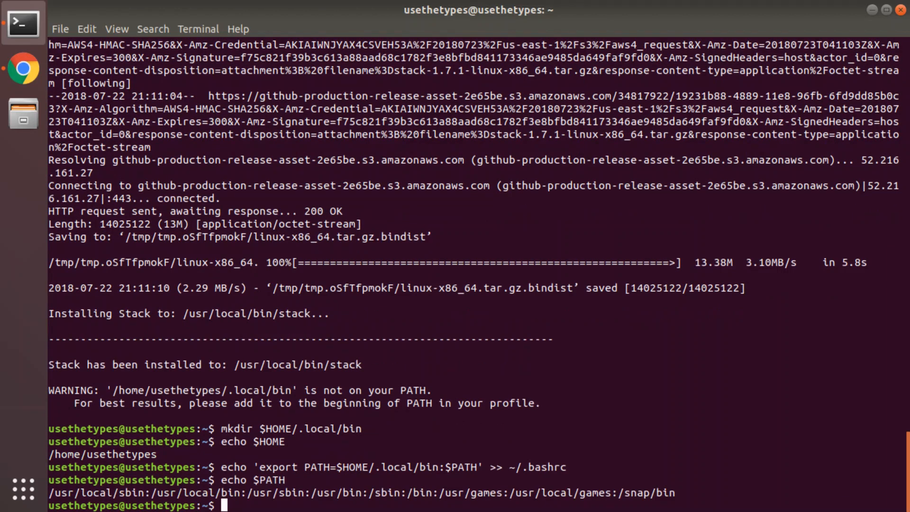
type("ex")
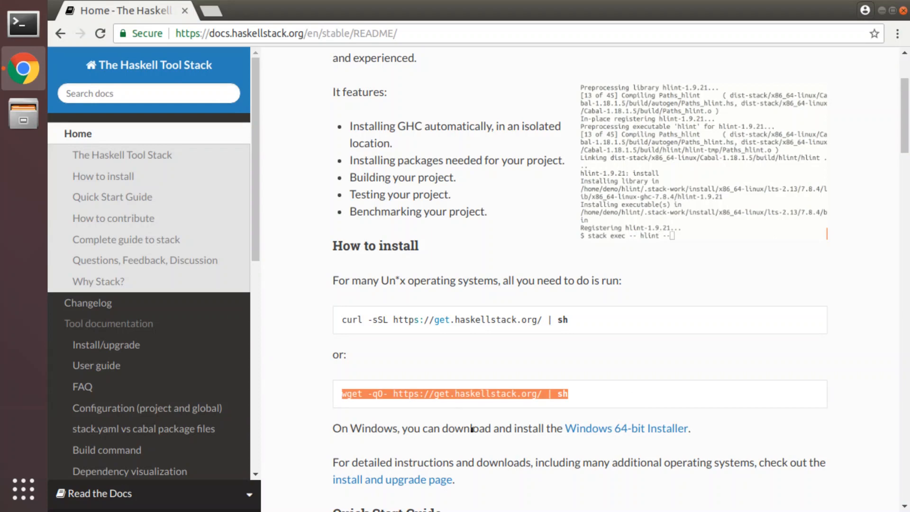
In a new terminal session, echo $PATH to confirm ~/.local/bin comes first
left_click(20, 23)
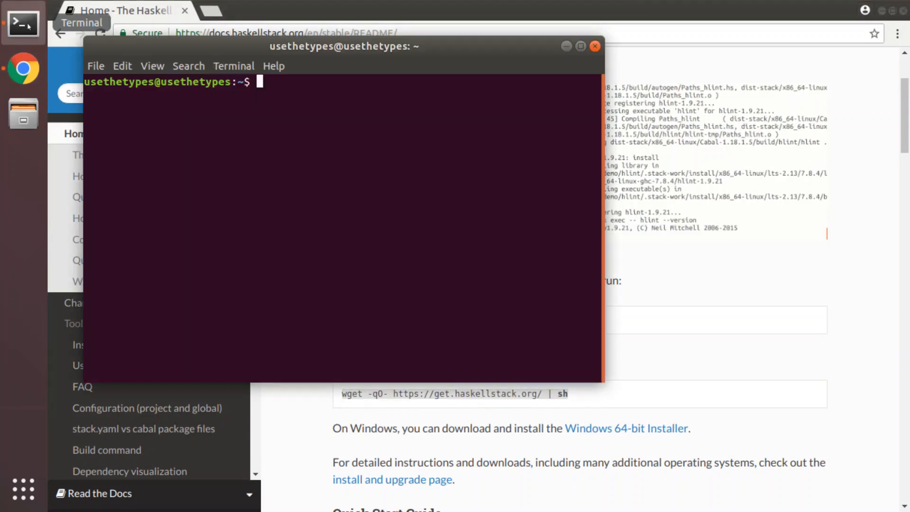
type("echo $PATH")
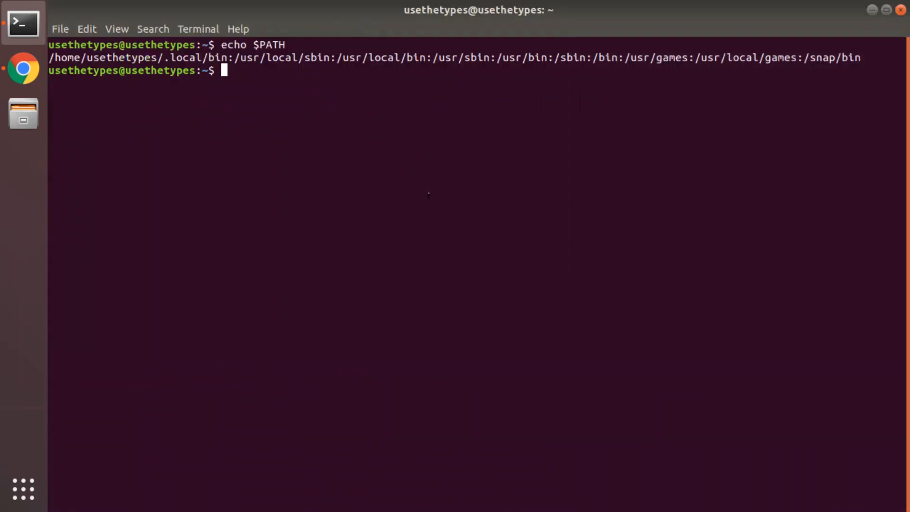
Confirm stack --version reports 1.7.1, then create and enter a src folder
type("stack --")
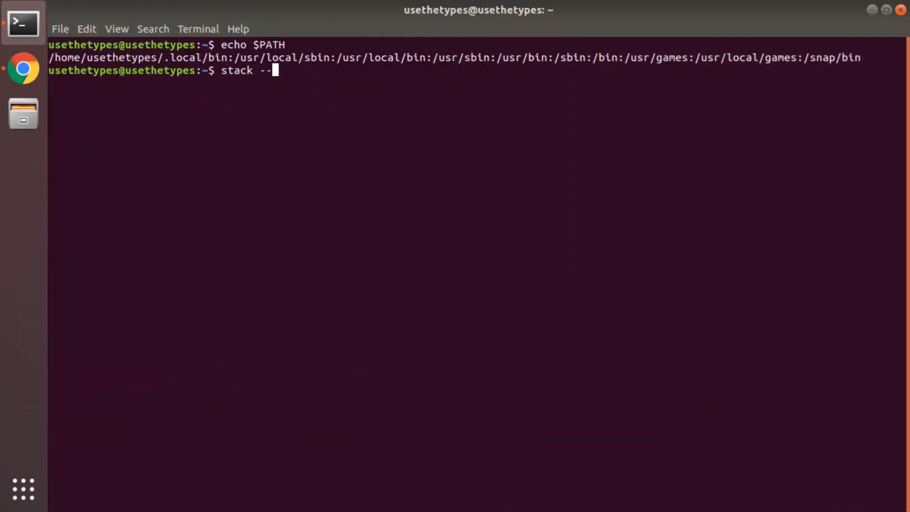
type("version")
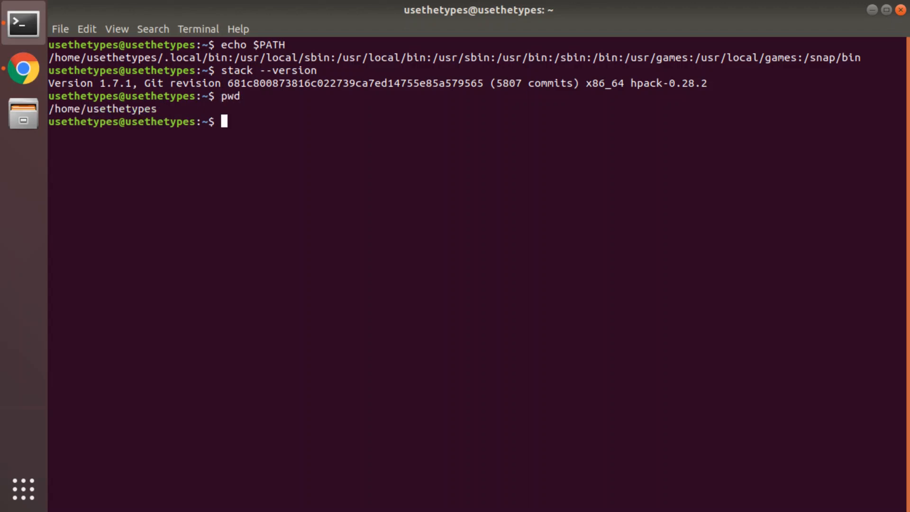
type("mkdir src")
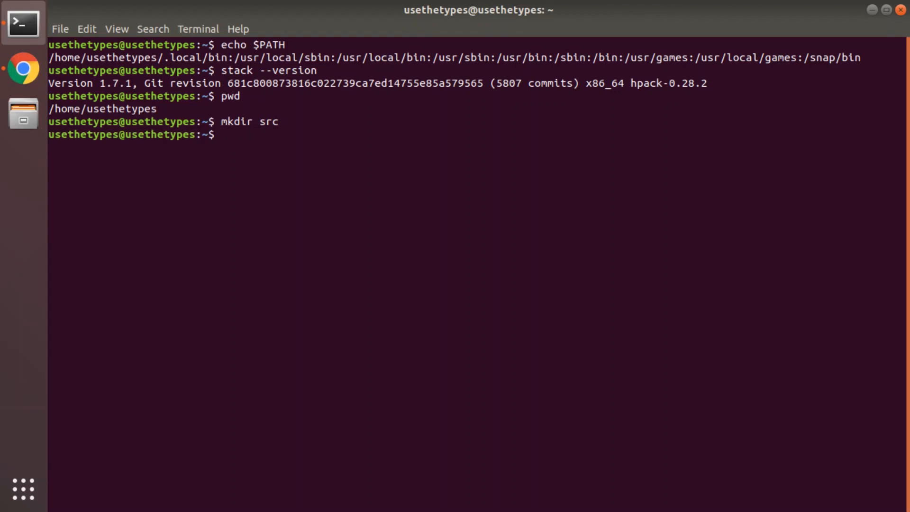
type("cd src")
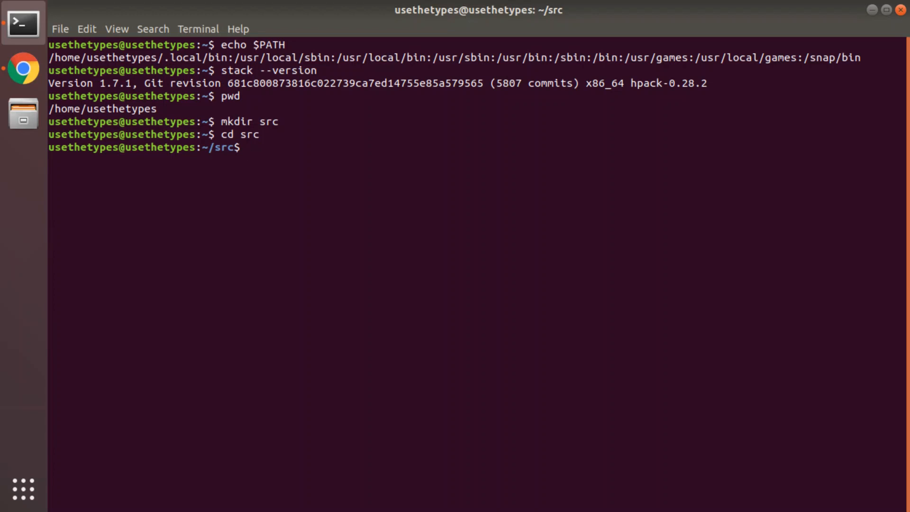
Run 'stack new hello-world simple --resolver=lts-12.0' and wait for 'All done.'
type("stack")
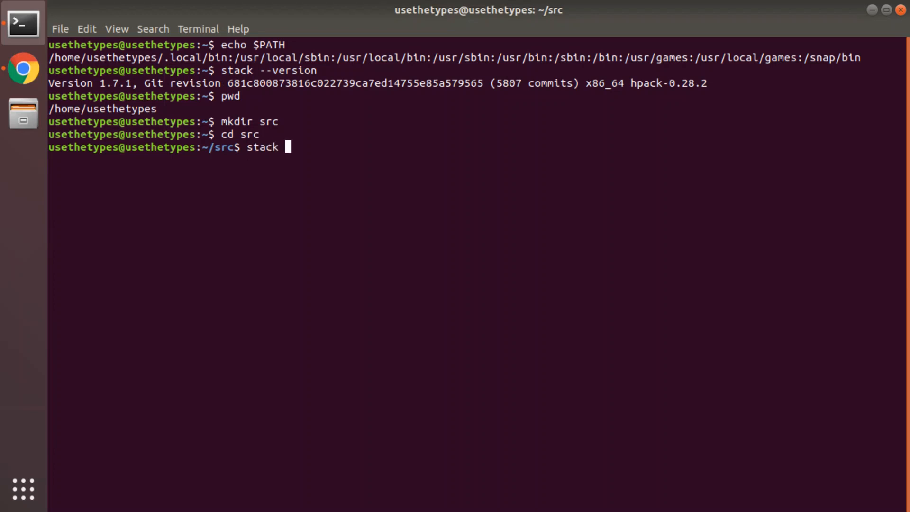
type("new h")
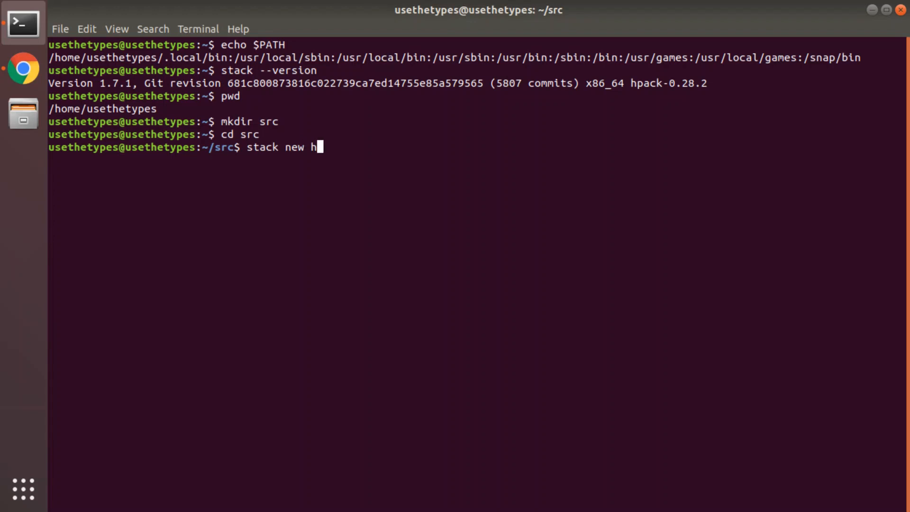
type("ello-world")
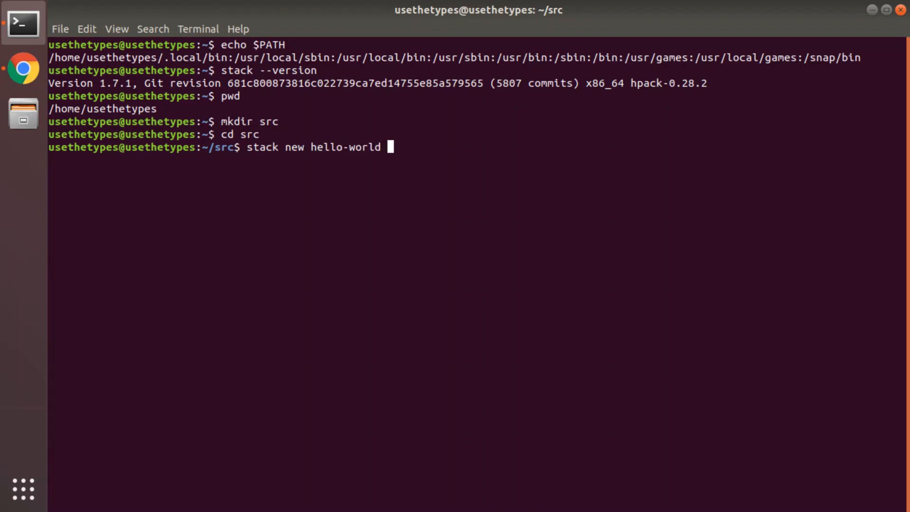
type("simple")
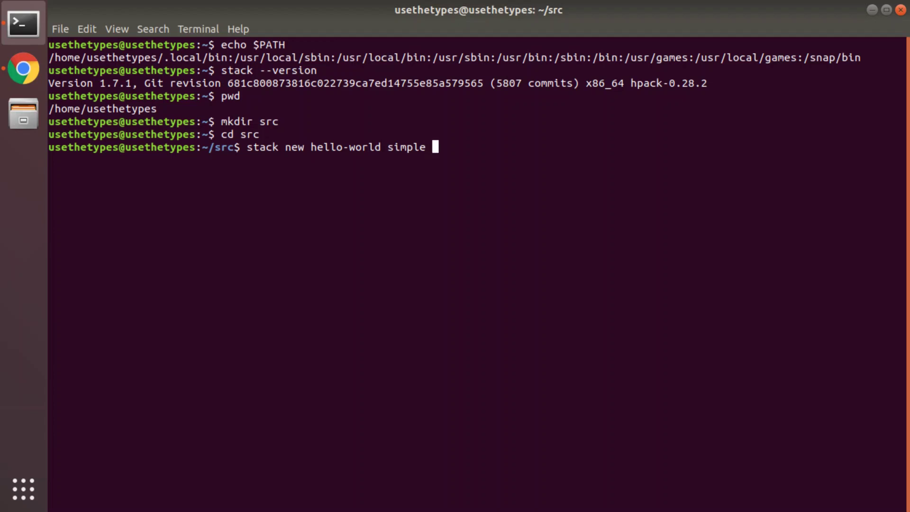
type("--resolver=")
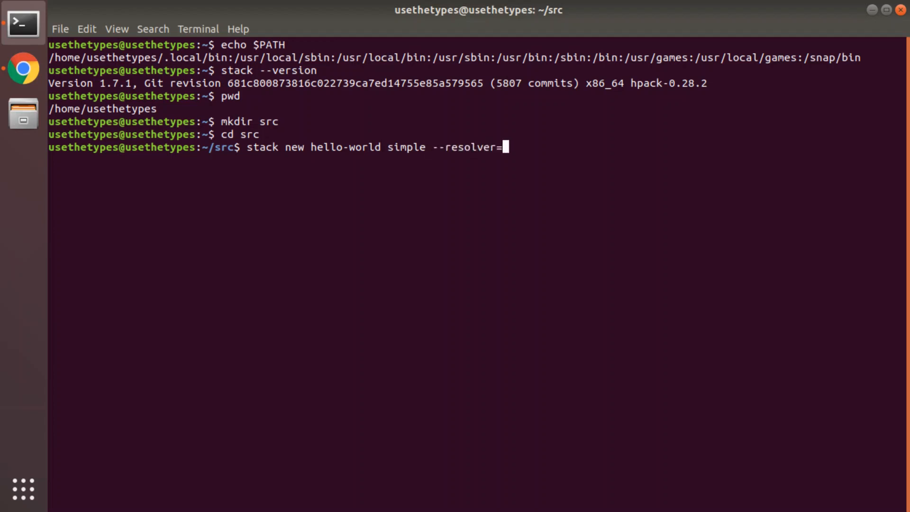
type("lts-12.0")
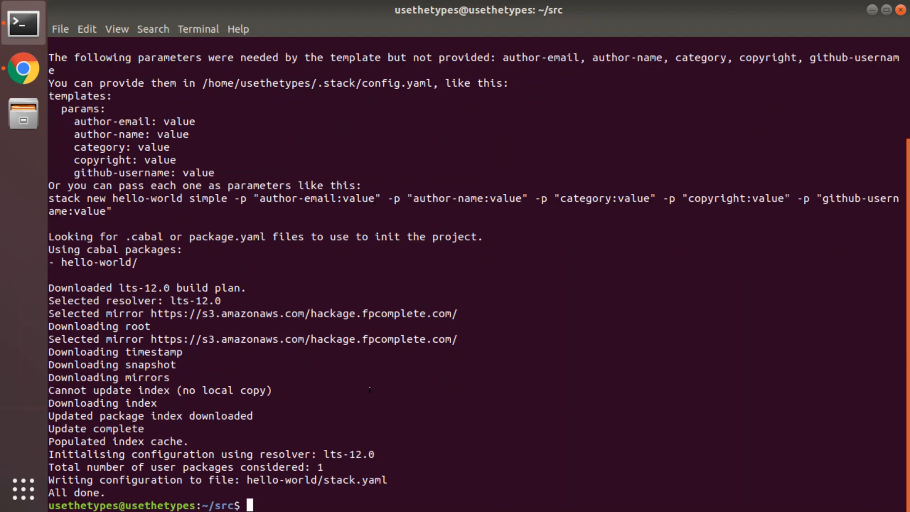
Move into hello-world, list its files and src folder, then run git init
type("ls")
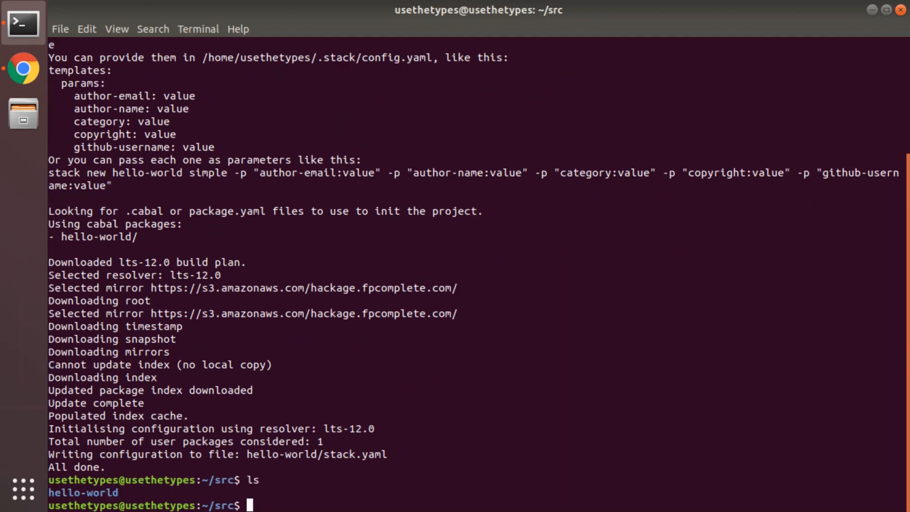
type("cd hello-world/")
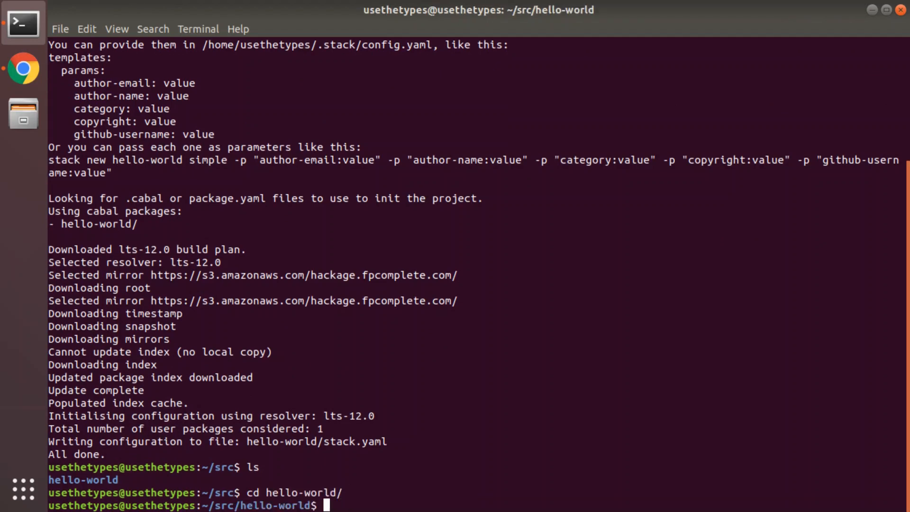
type("ls")
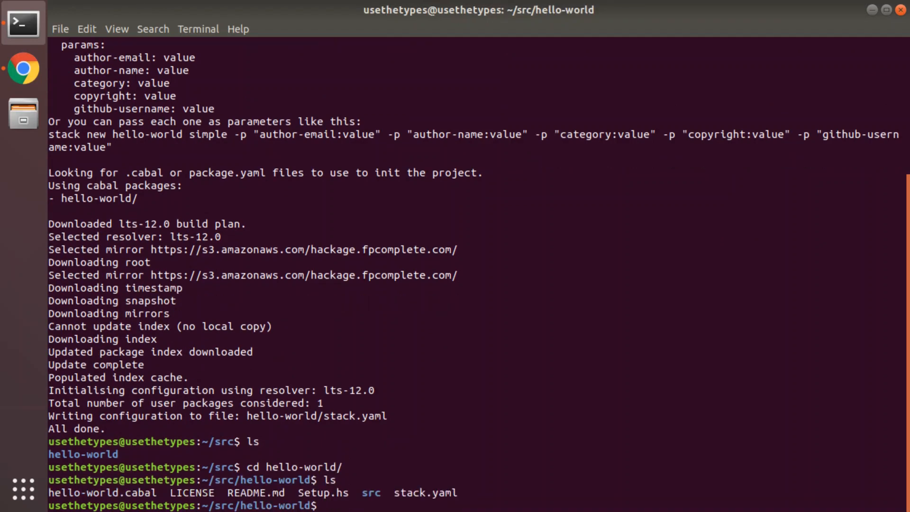
type("ls -al")
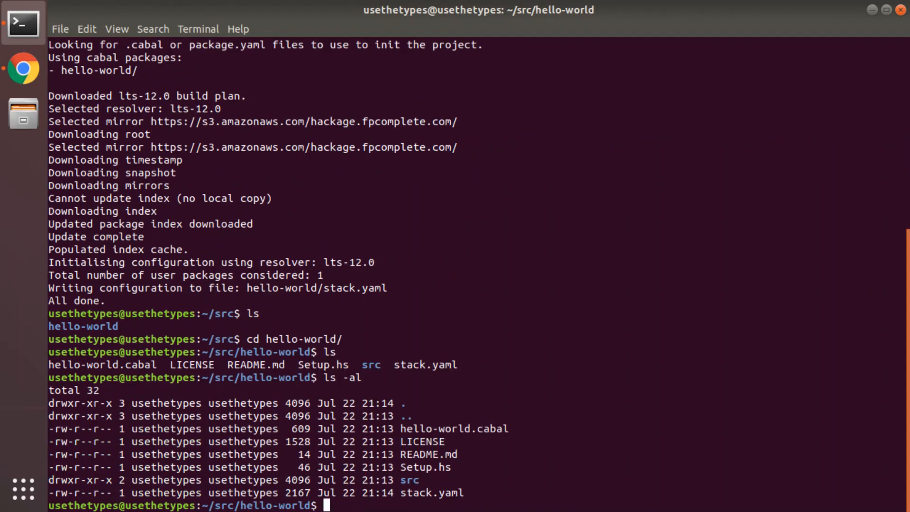
type("ls src")
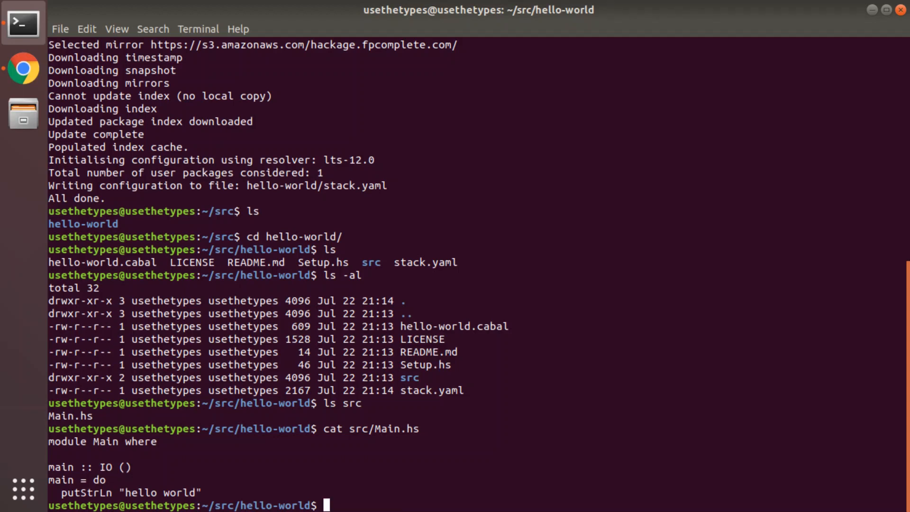
type("git init")
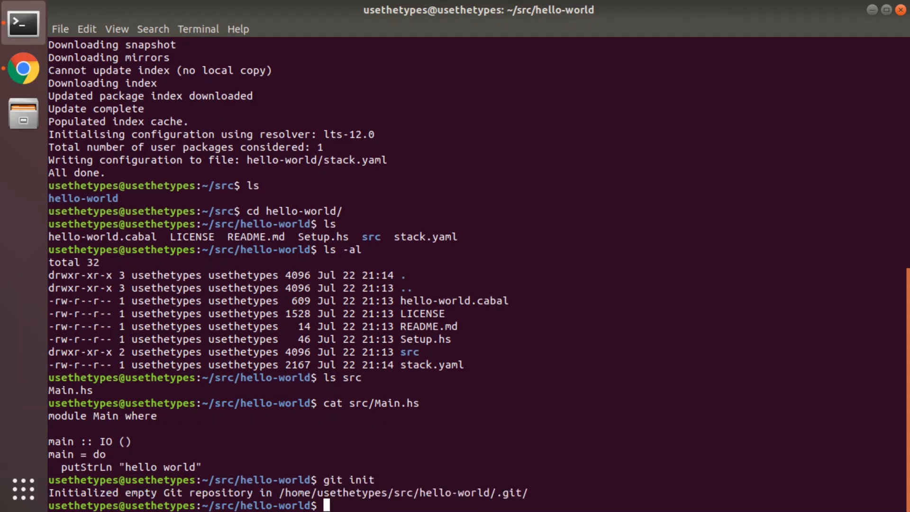
List all files, add /.stack-work/ to .gitignore, and check git status
type("ls -al")
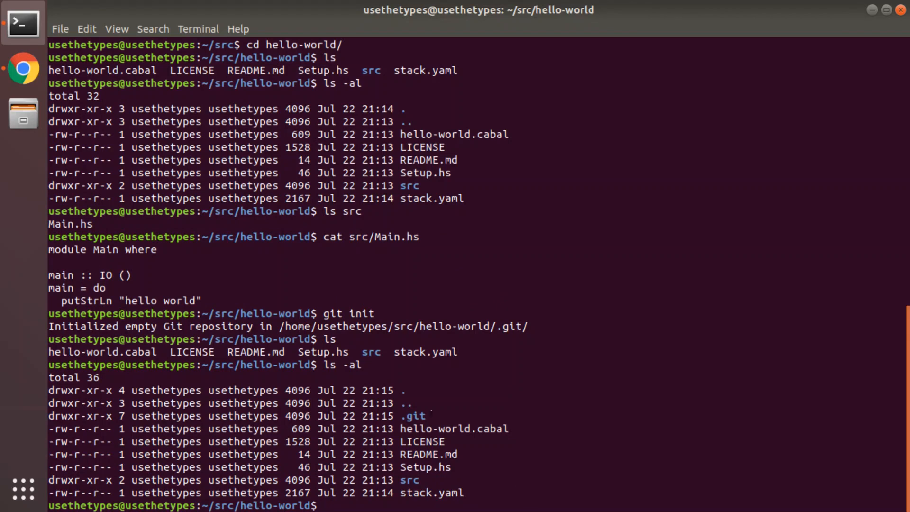
double_click(414, 416)
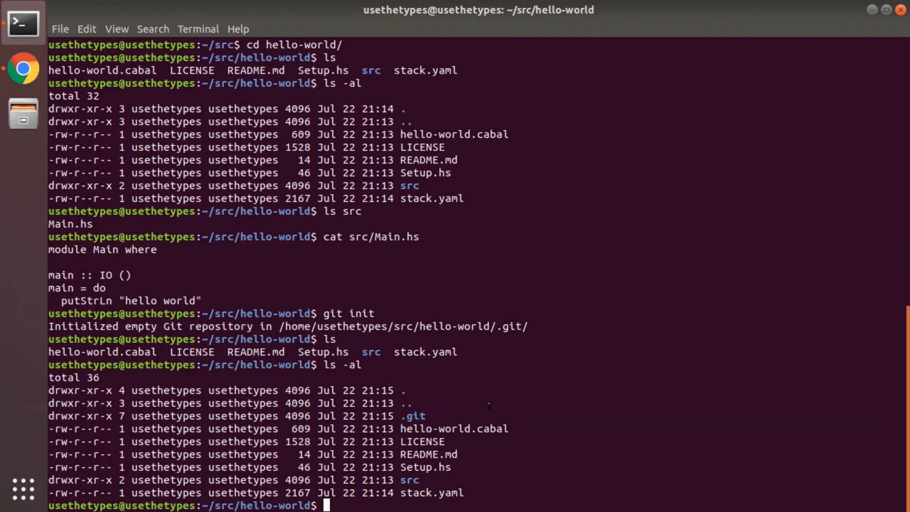
type("e")
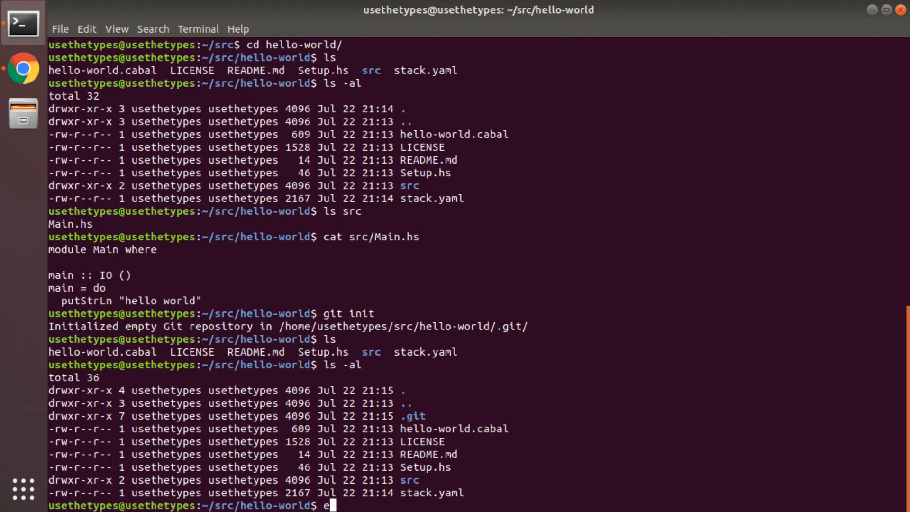
type("cho")
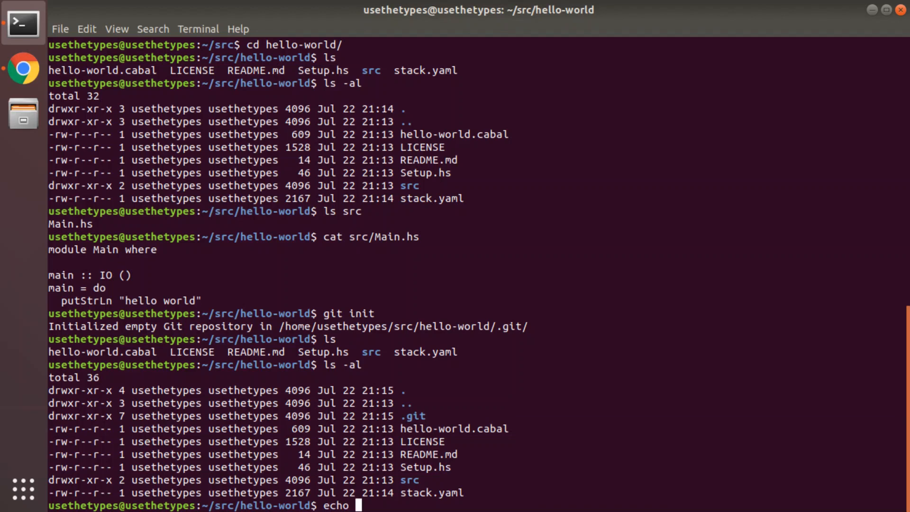
type("/.stack-work")
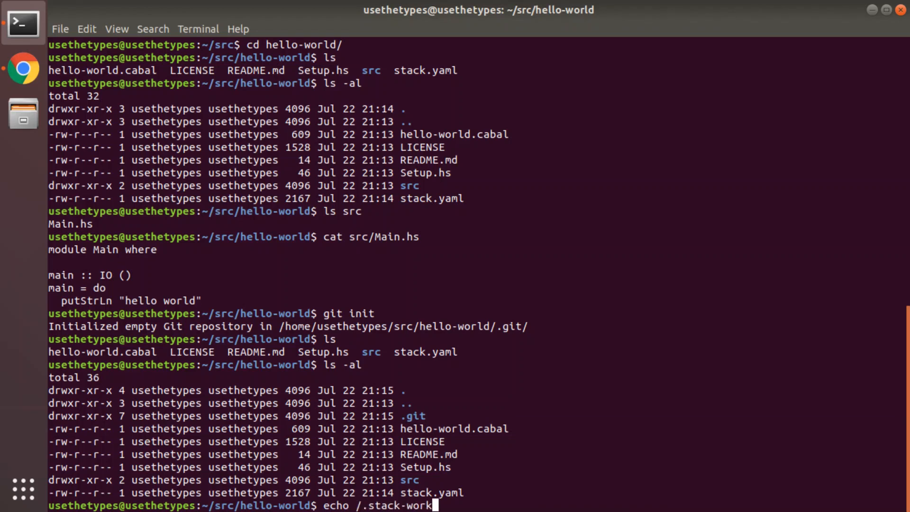
type("/ >> .gitignore")
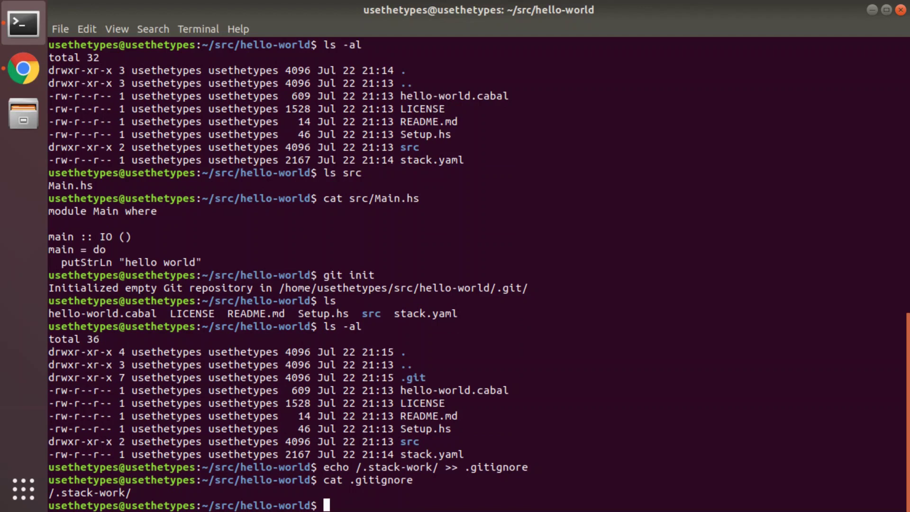
type("git statu")
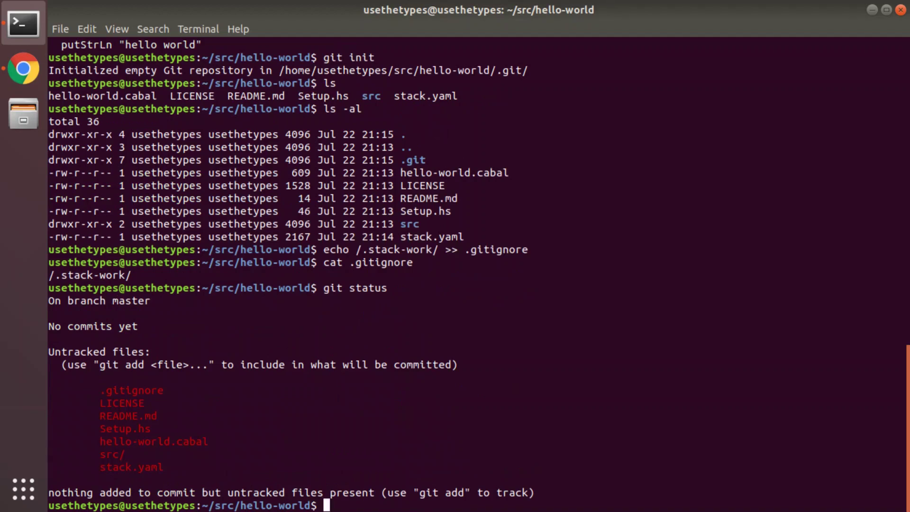
Run stack build, select the installed executable's path, and recheck git status
type("stack")
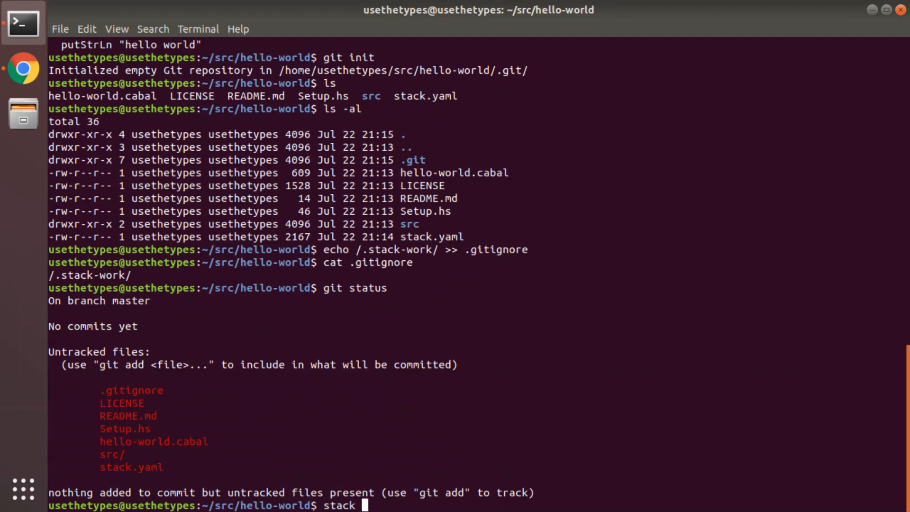
type("build")
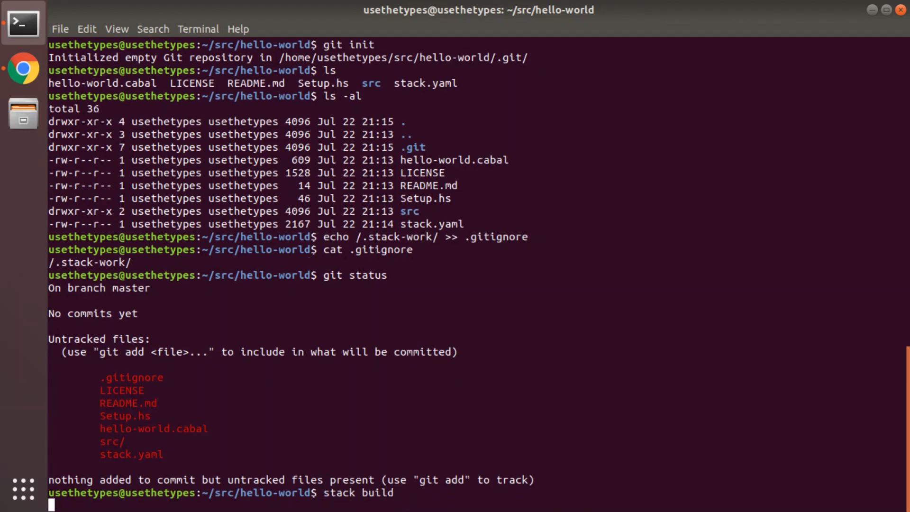
key("Return")
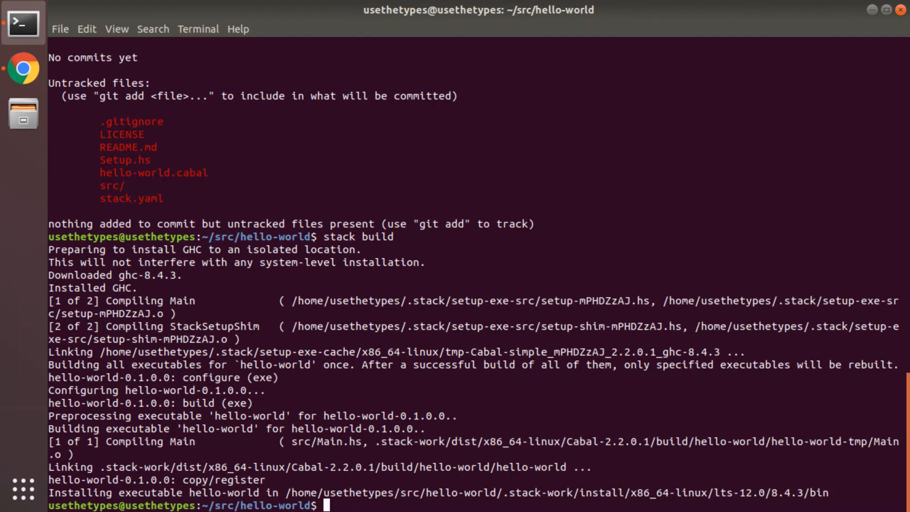
double_click(215, 493)
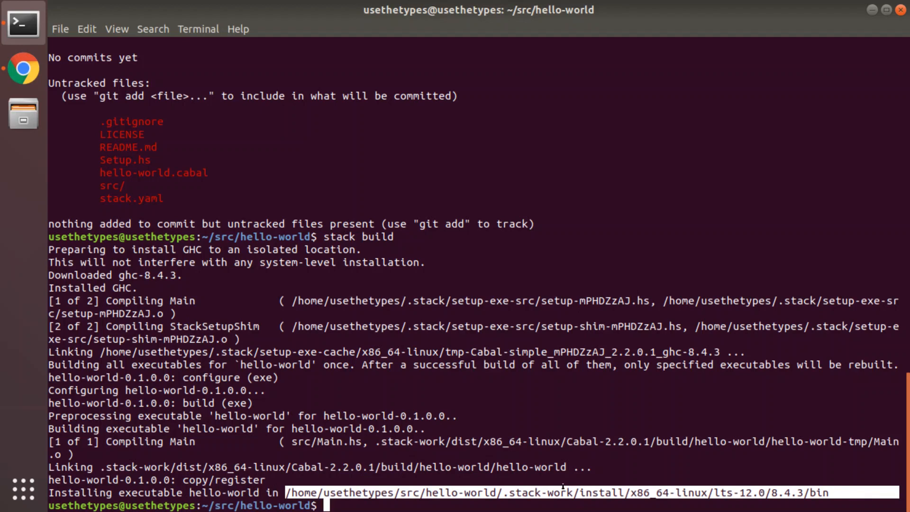
type("git status")
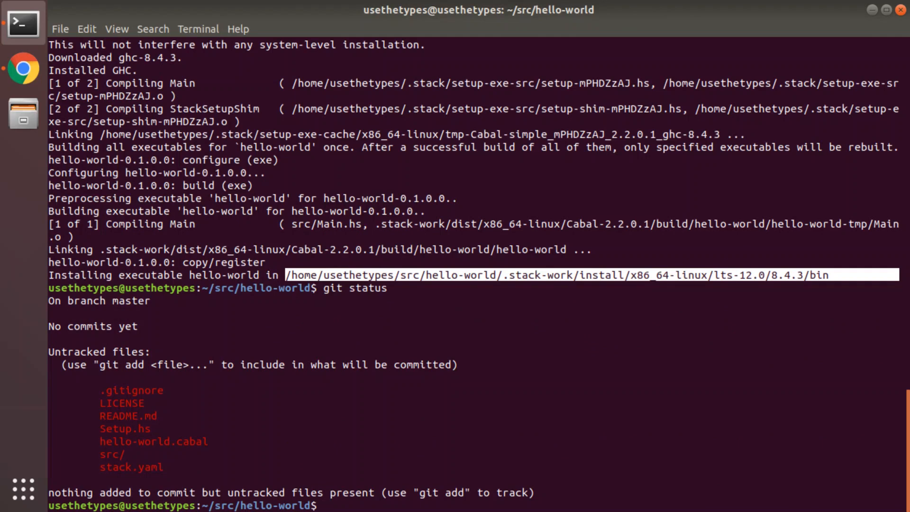
List the project files, including the .stack-work folder, with ls -al
type("ls")
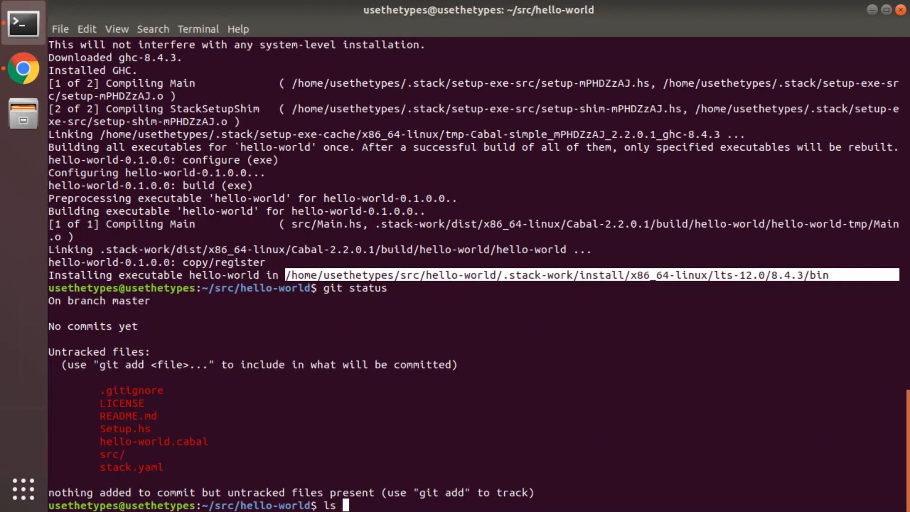
type(".stack-work/")
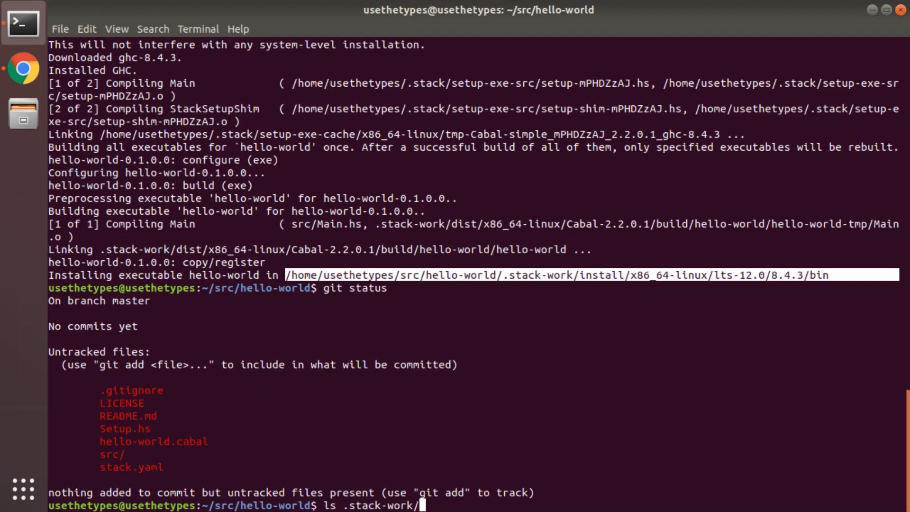
type("ls -al")
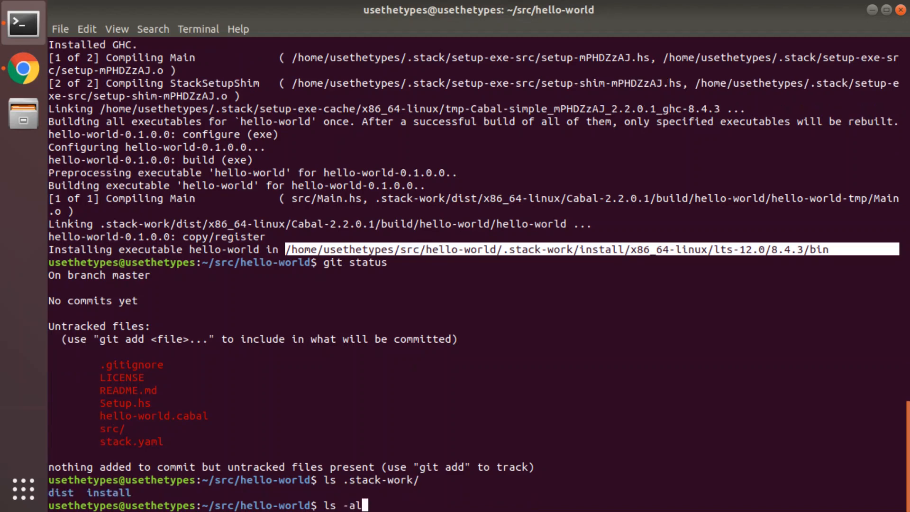
key("Return")
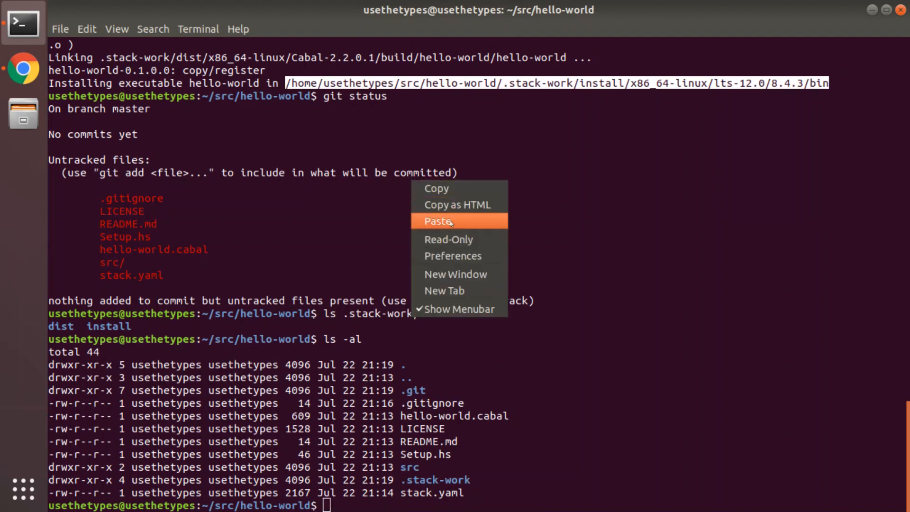
Run hello-world via 'stack exec hello-world' and print src/Main.hs
left_click(438, 221)
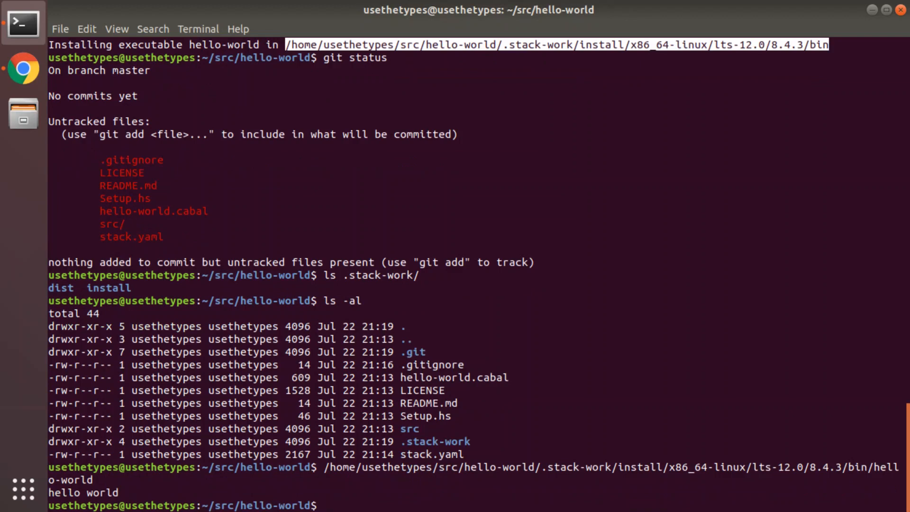
type("stack exec")
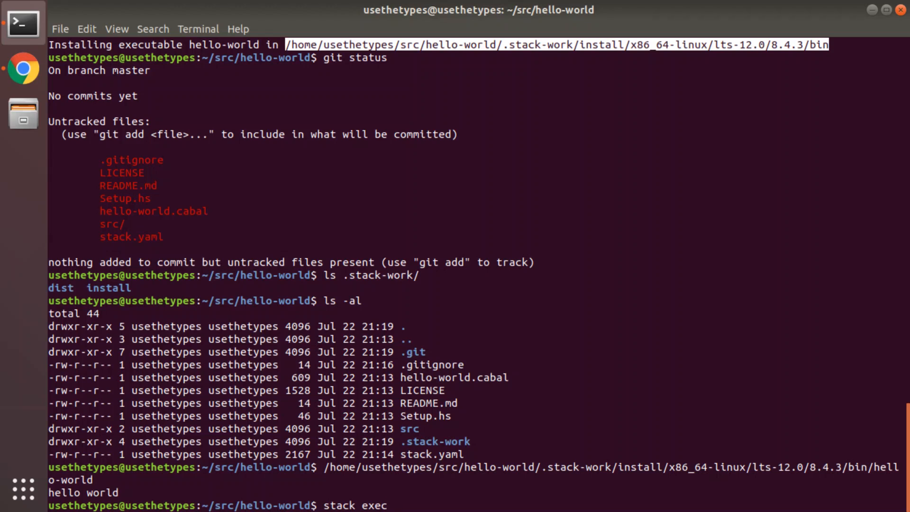
type("hello-")
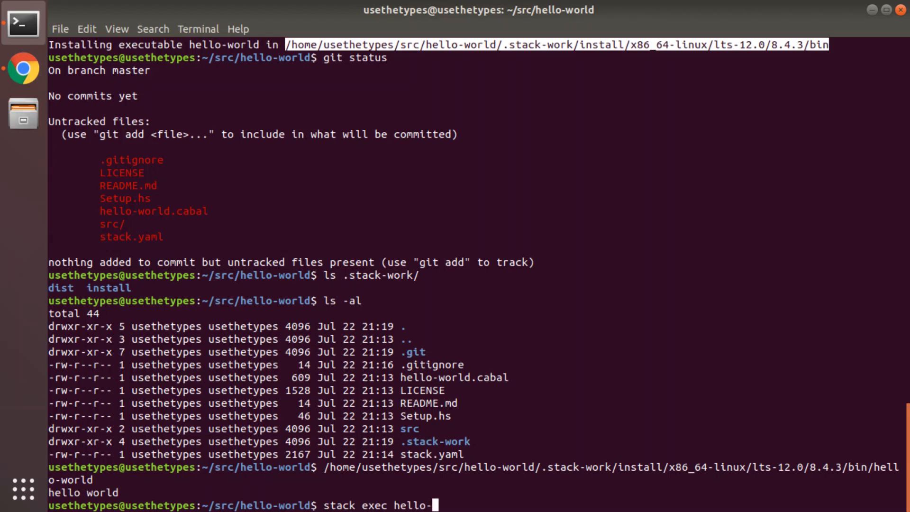
type("world")
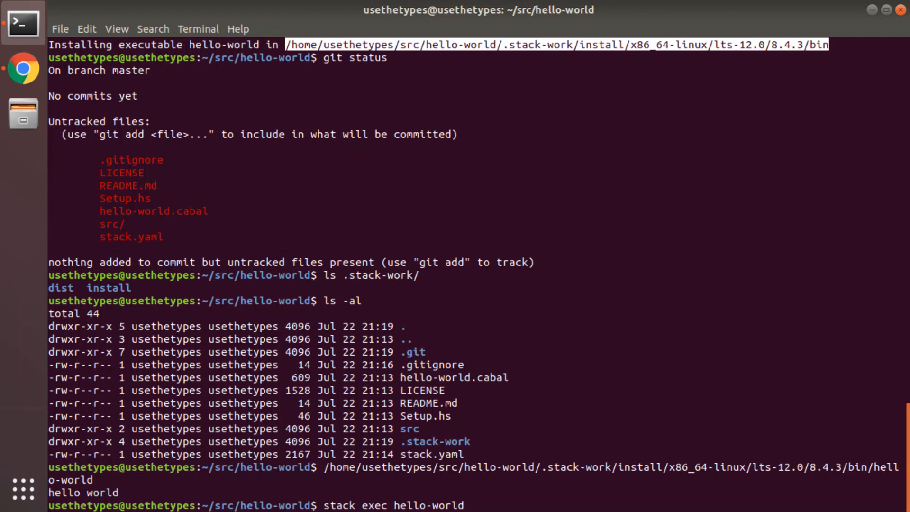
key("Return")
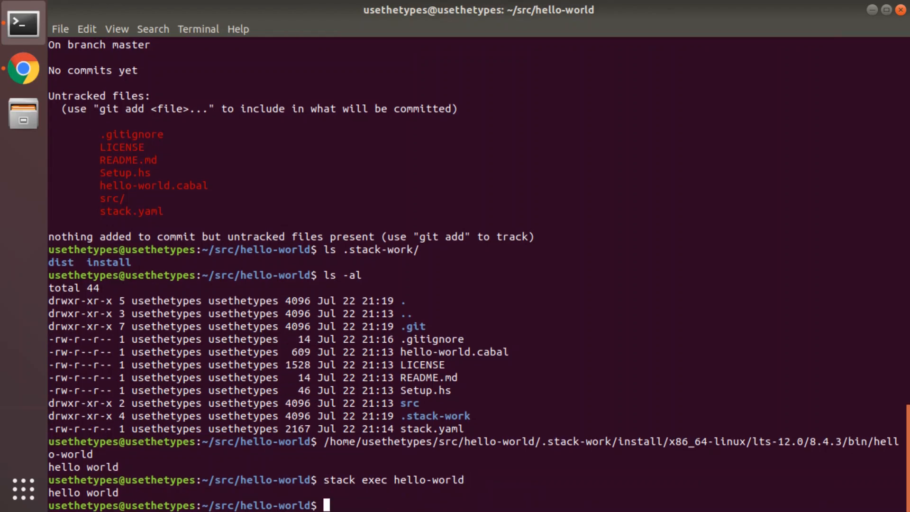
type("cat src/Main.hs")
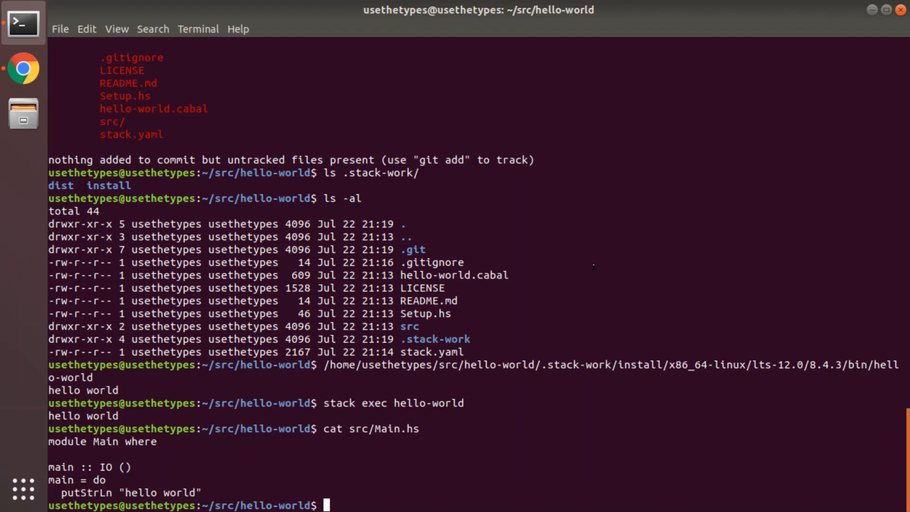
Show ~/.stack/config.yaml, re-list project files, and view hello-world.cabal in less
type("cat ~/.st")
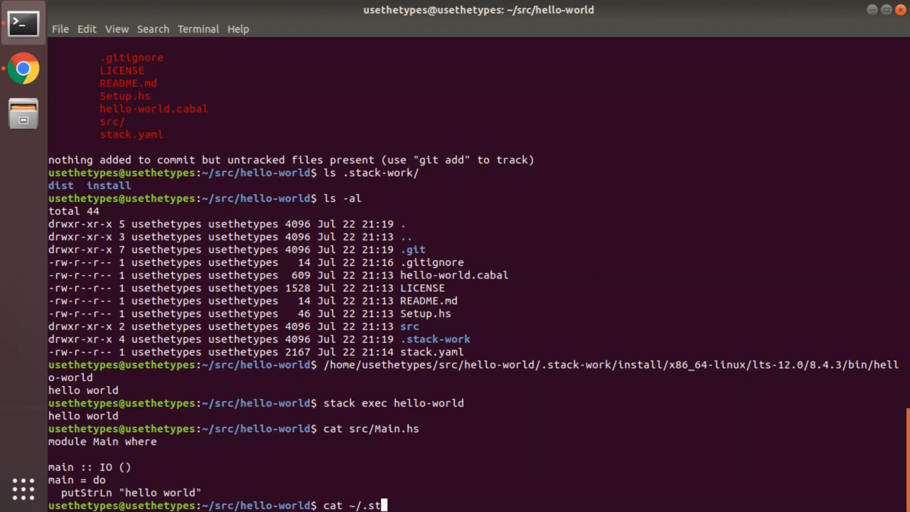
type("ack/config.yam")
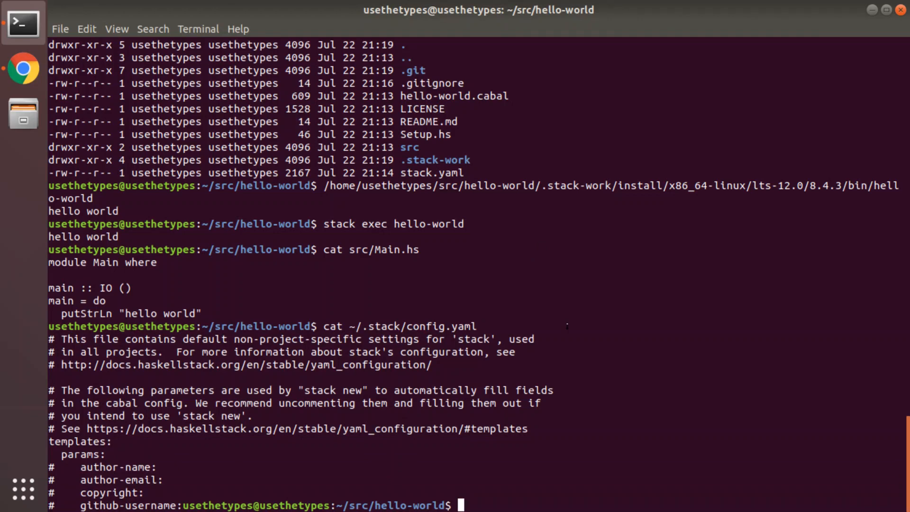
type("ls -al")
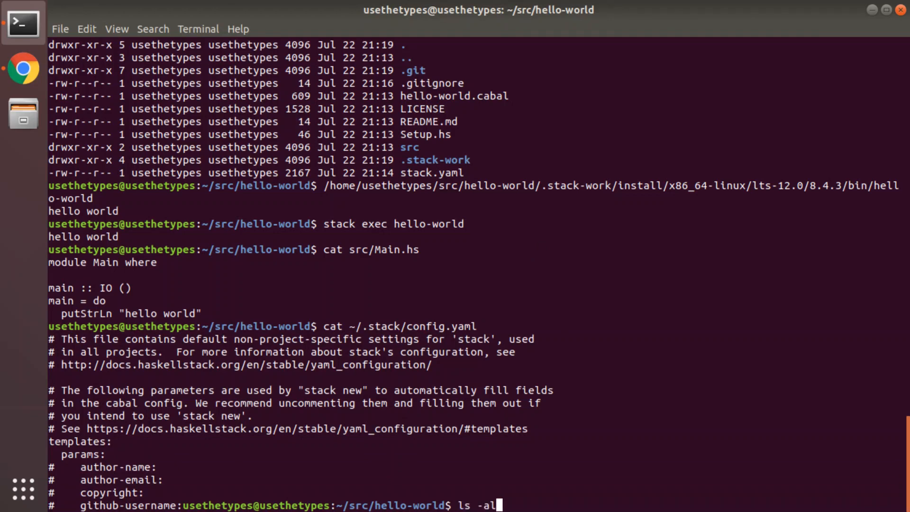
key("Return")
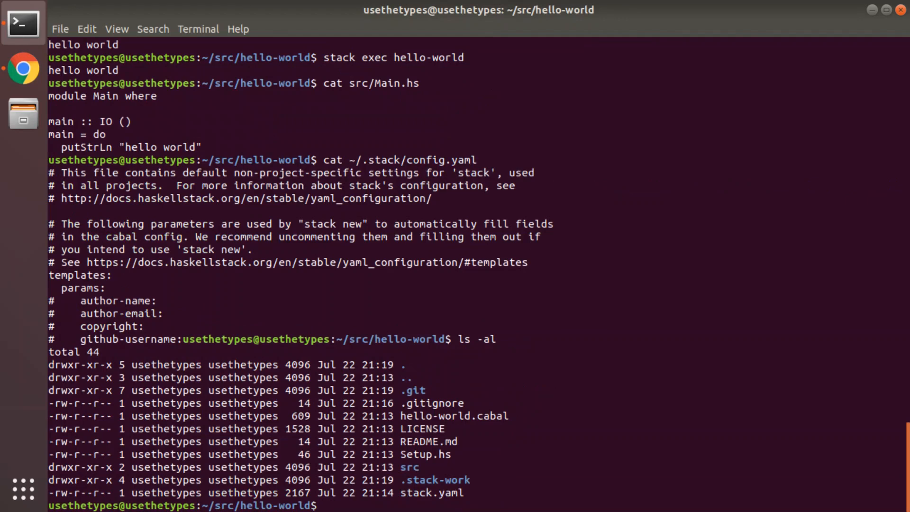
type("less hello-world.cabal")
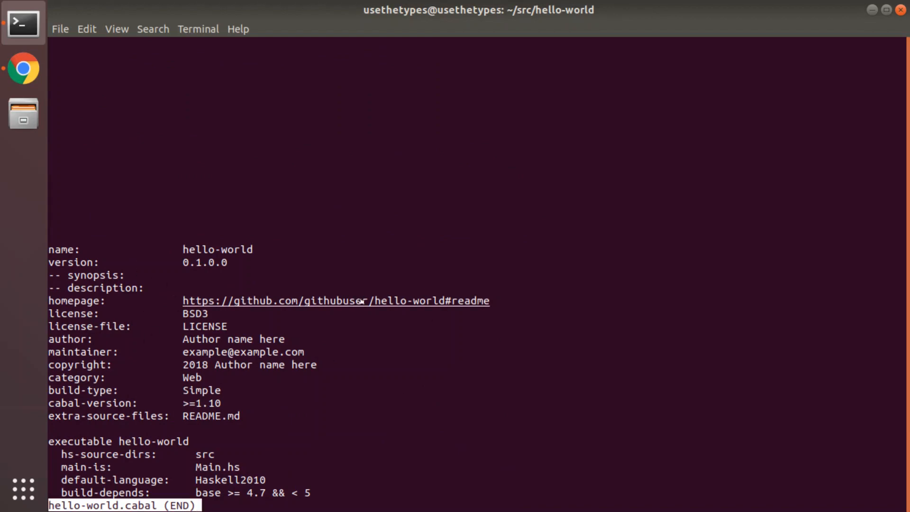
double_click(337, 300)
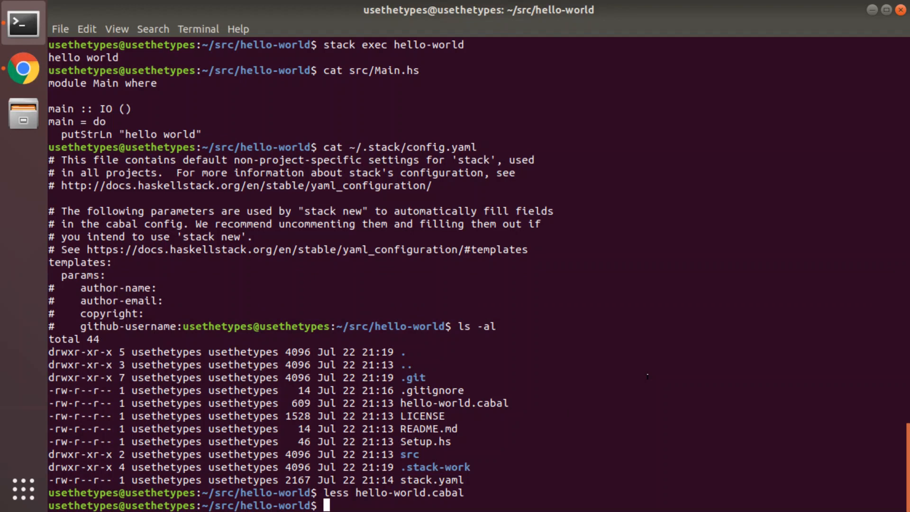
Try vim on the config, then open ~/.stack/config.yaml in nano
type("vim")
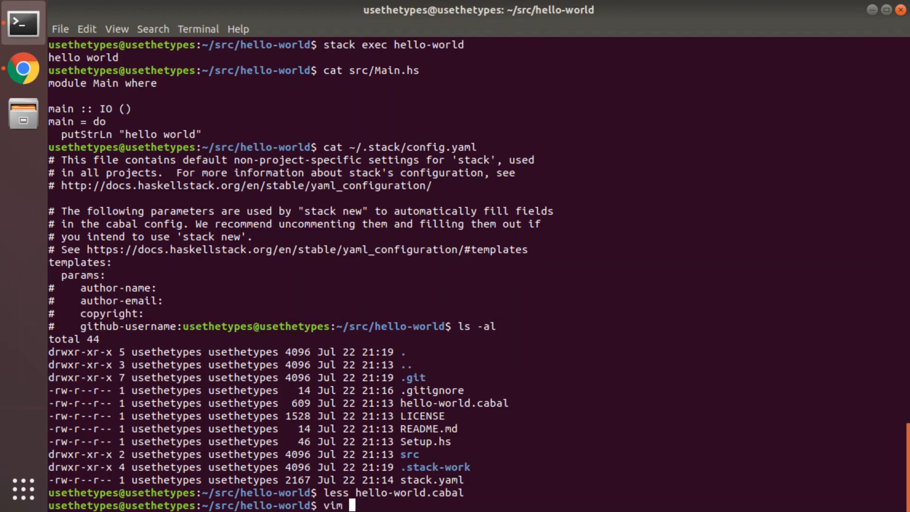
type("~/.")
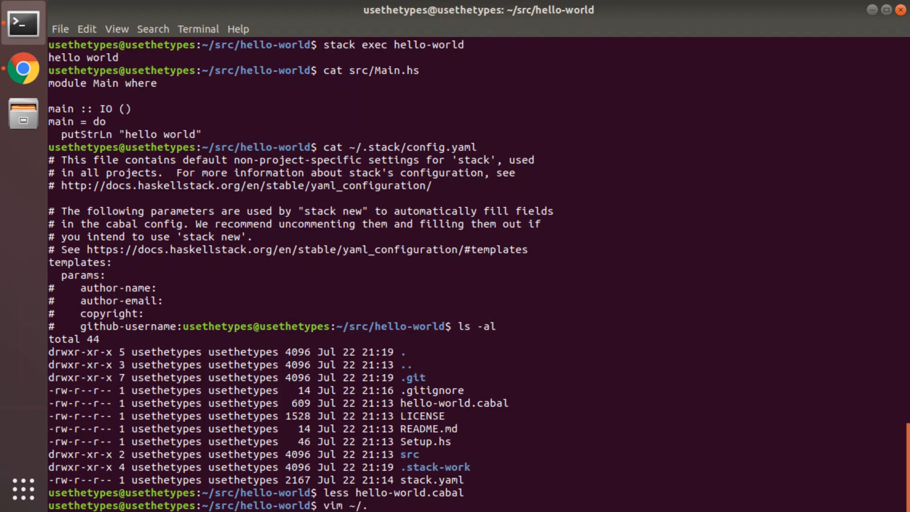
type("config/")
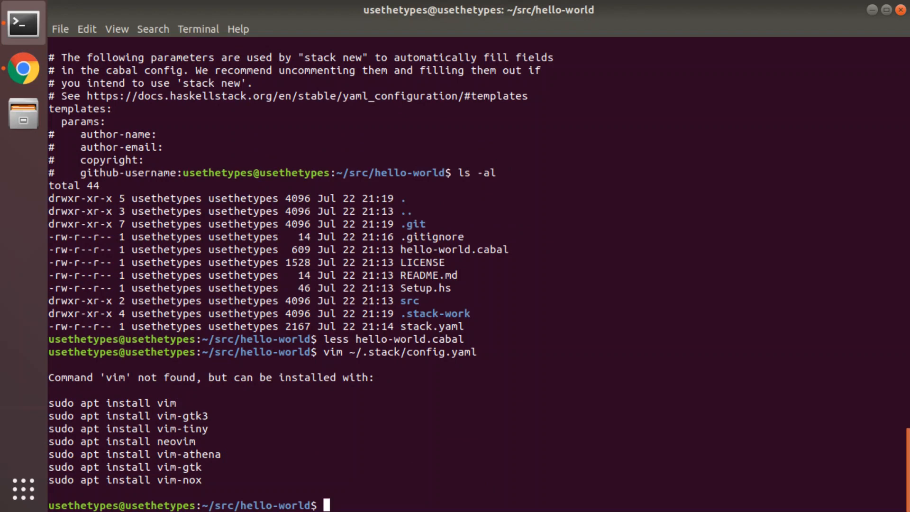
type("nano")
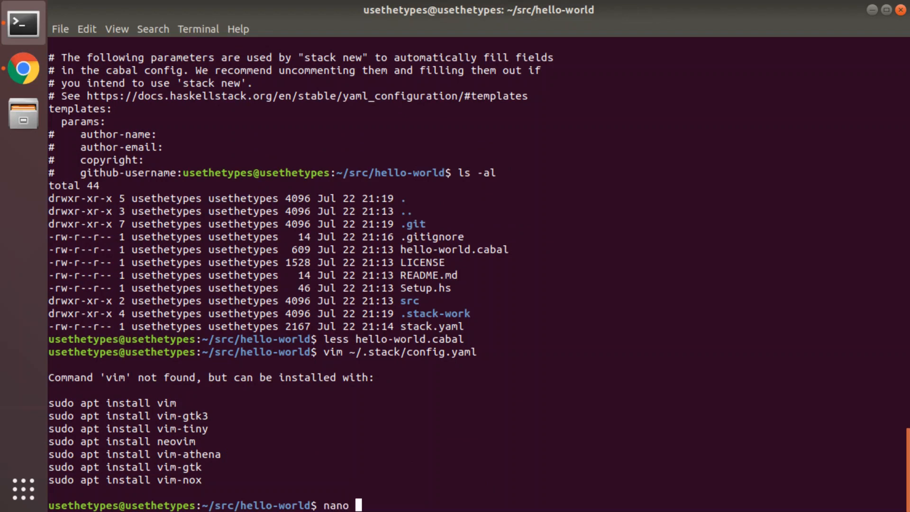
type("~/.stack/config.yaml")
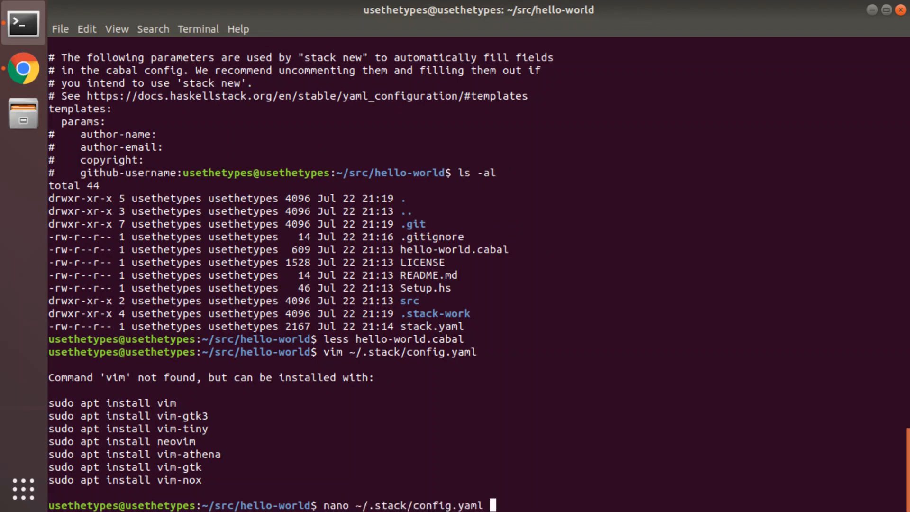
key("Return")
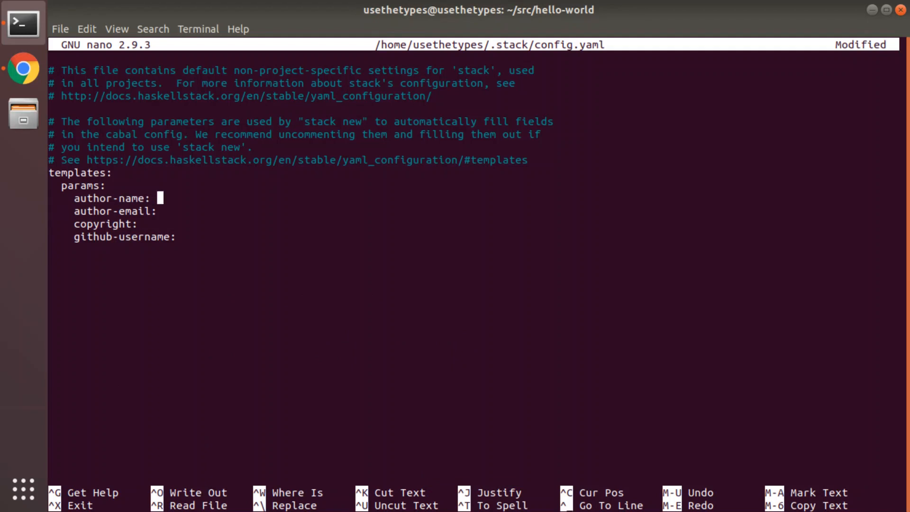
type("Richard Cook")
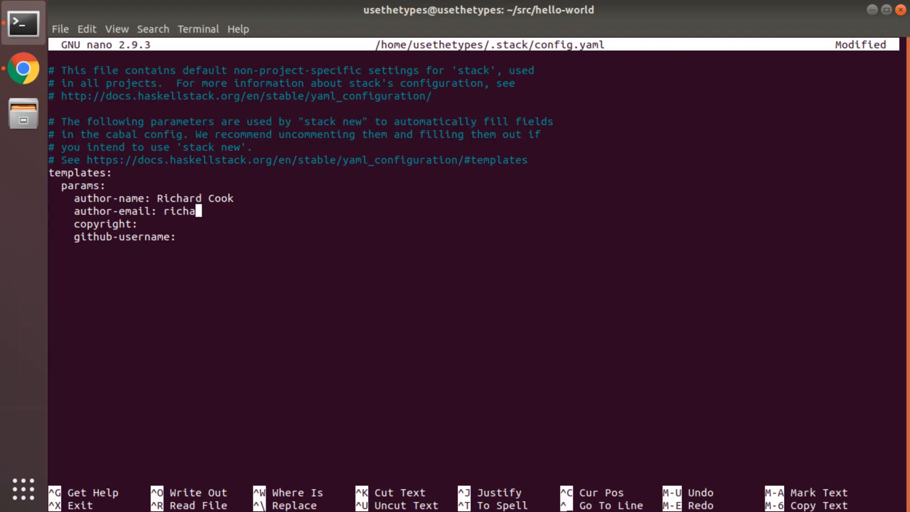
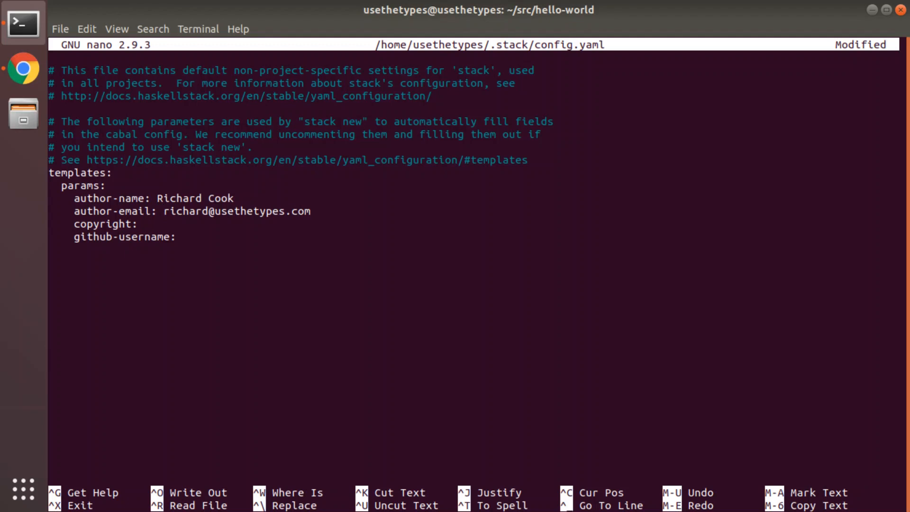
type("Richard Cook")
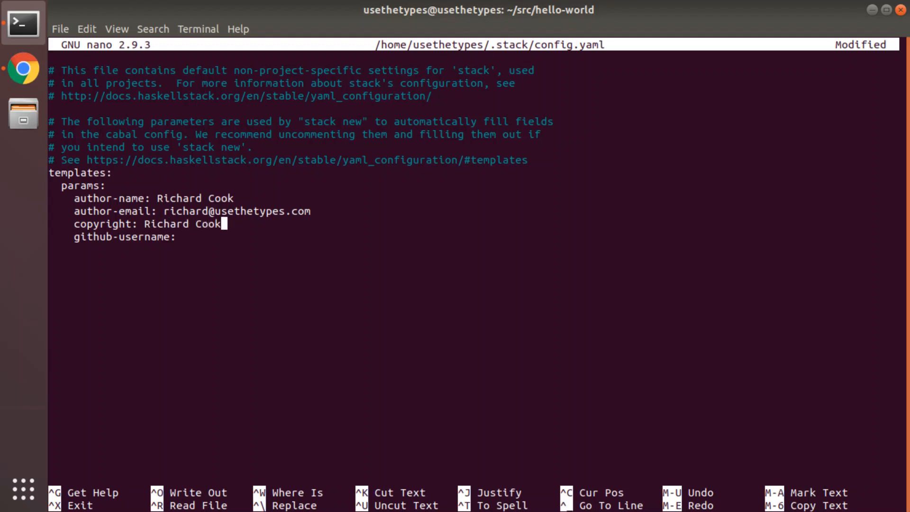
type("rcook")
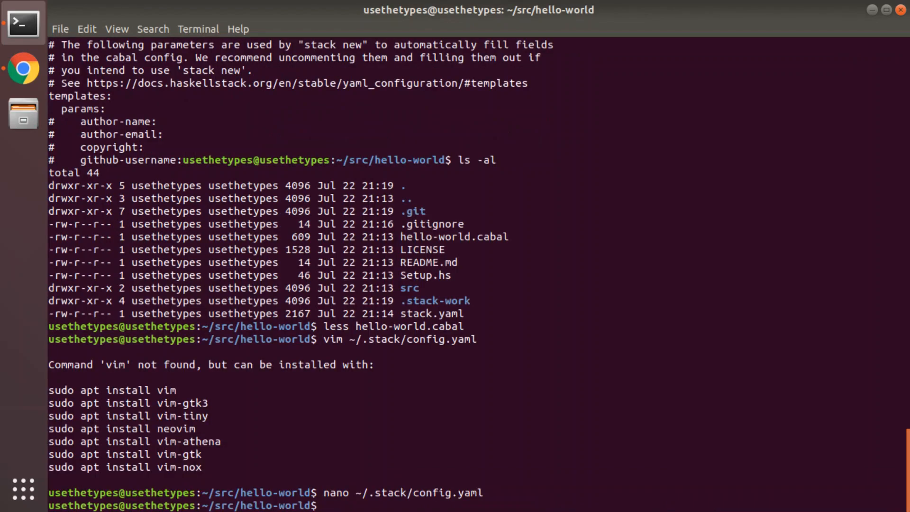
From the parent folder, run 'stack new hello-world2 simple --resolver=lts-12.0'
type("cd ..")
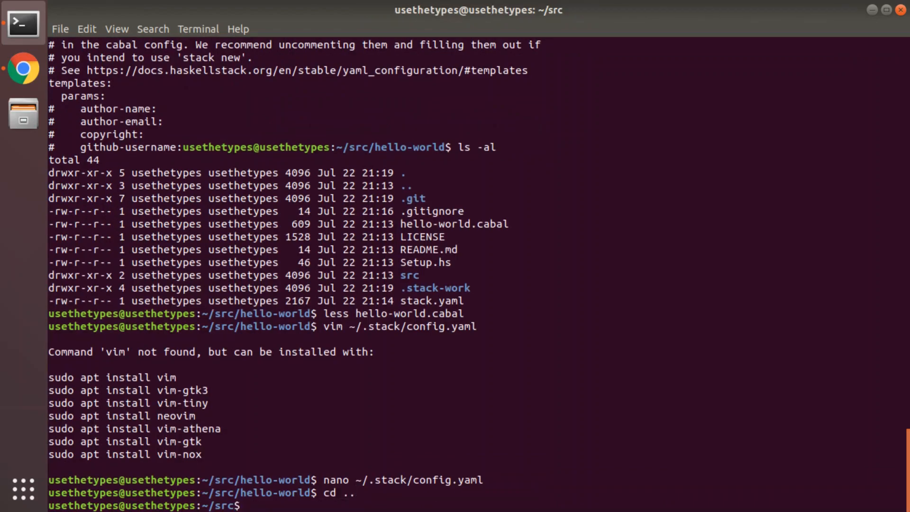
type("stac")
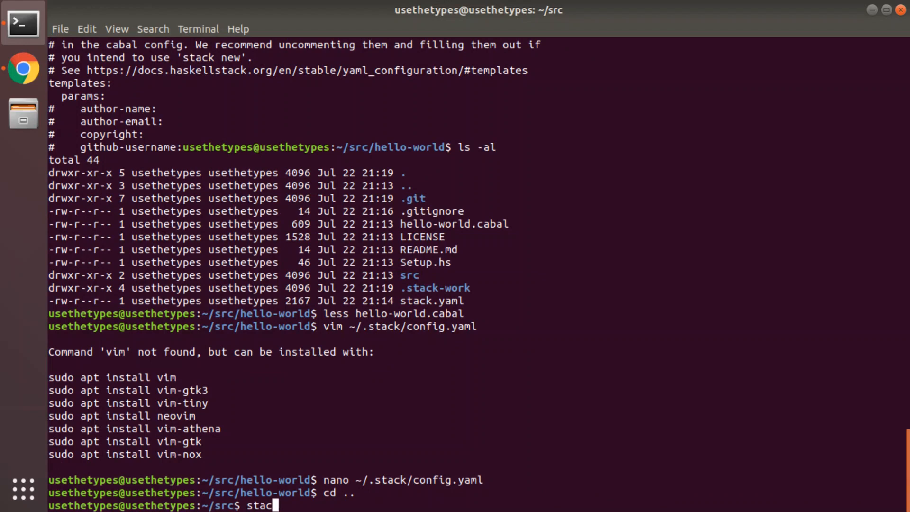
type("k")
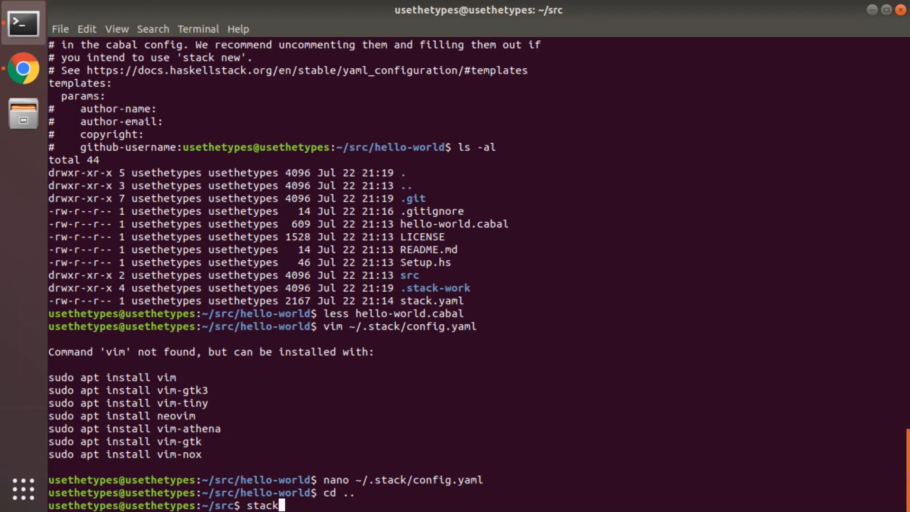
type("new hello-world2 simple --r")
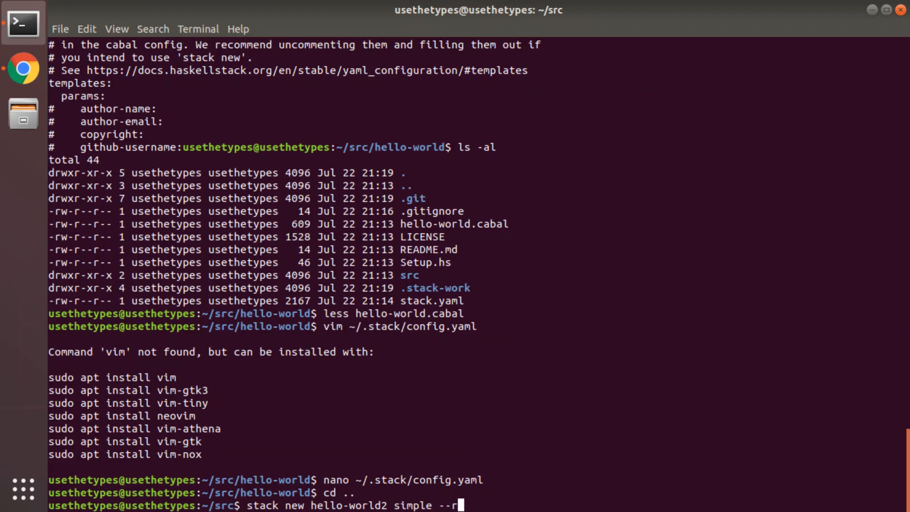
type("esolver=lts-12.0")
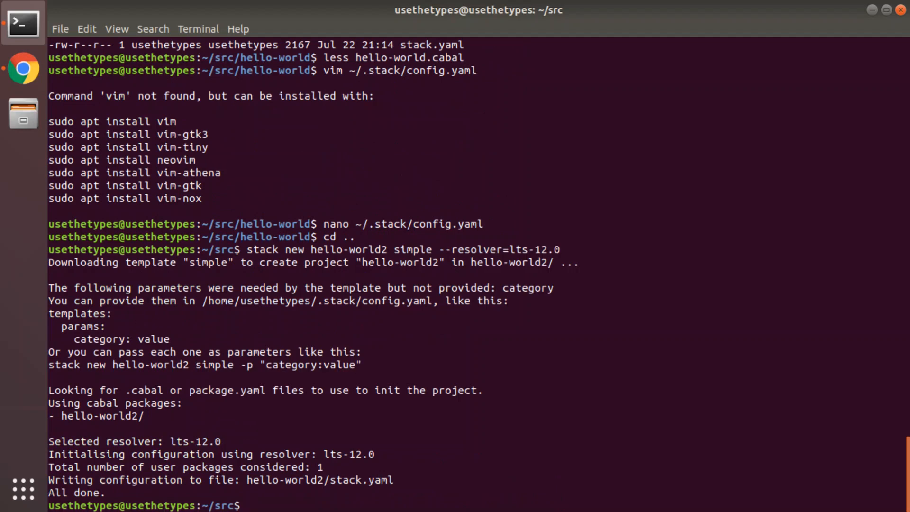
Enter hello-world2 and inspect the GitHub username in hello-world2.cabal's homepage
type("cd")
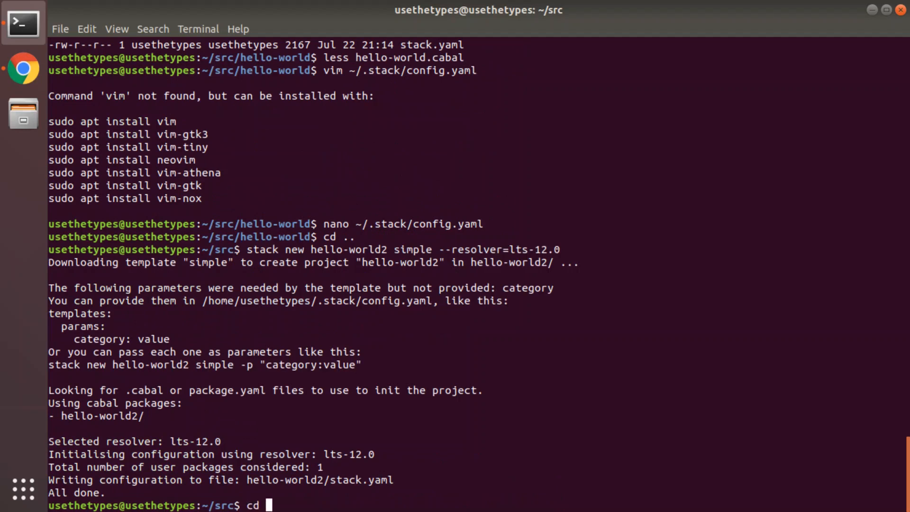
type("hello-world2/")
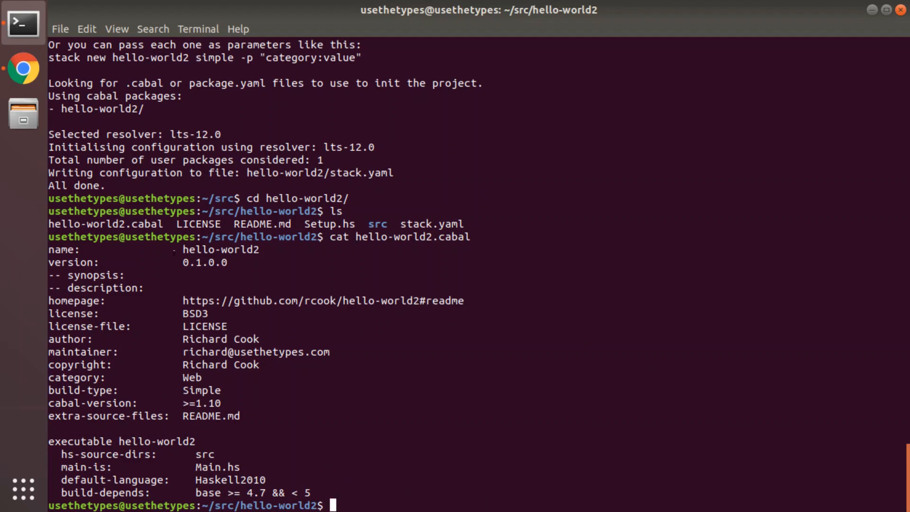
double_click(322, 300)
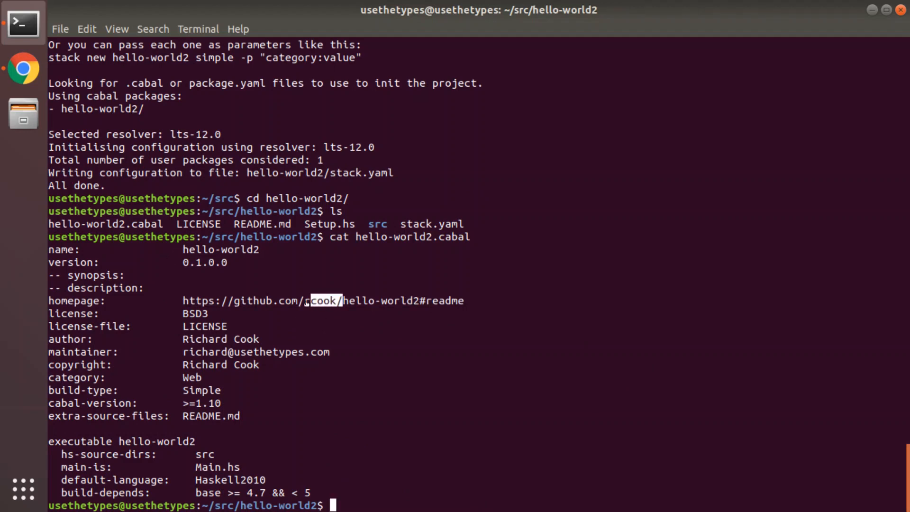